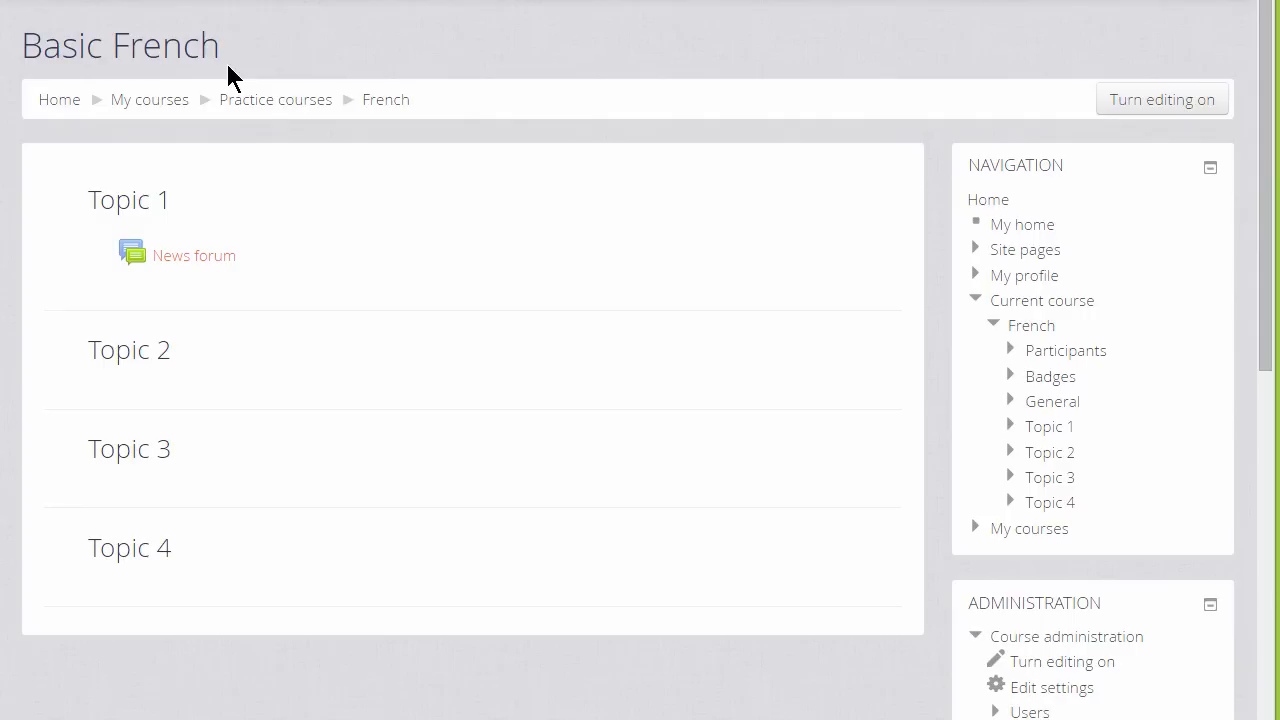
{"action": "mouse_move", "coordinate": [220, 64]}
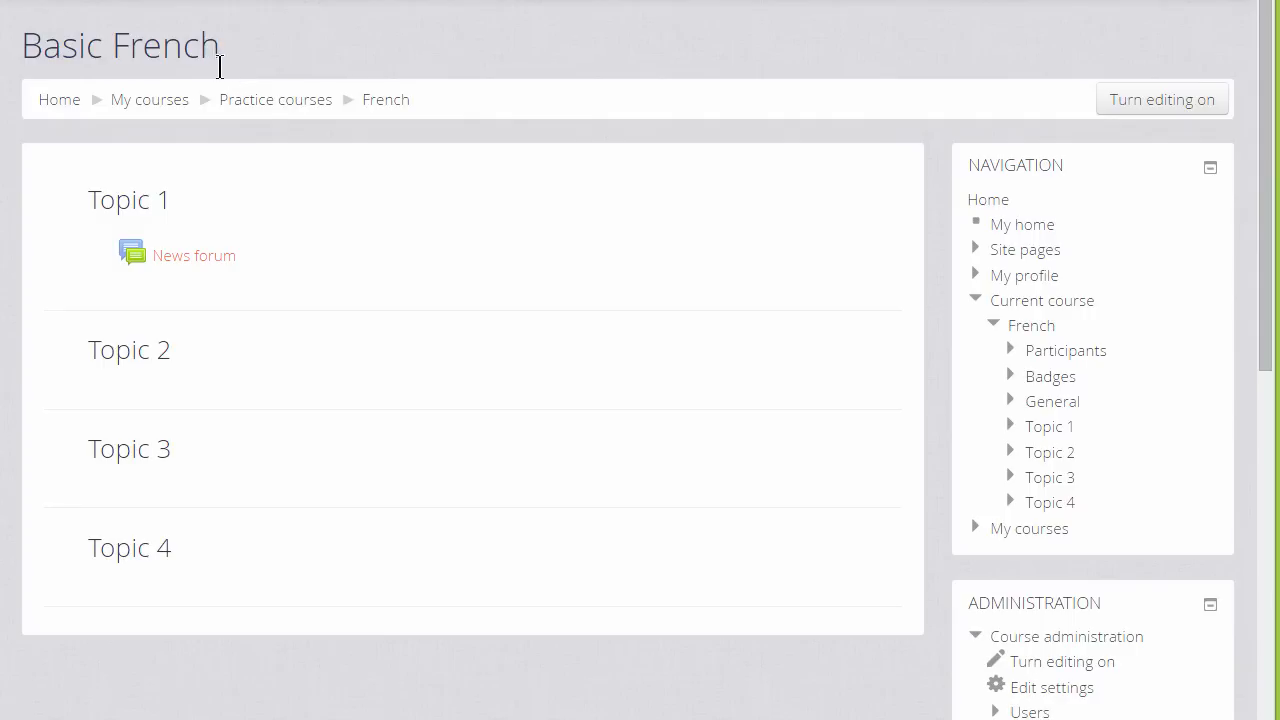
{"action": "mouse_move", "coordinate": [136, 64]}
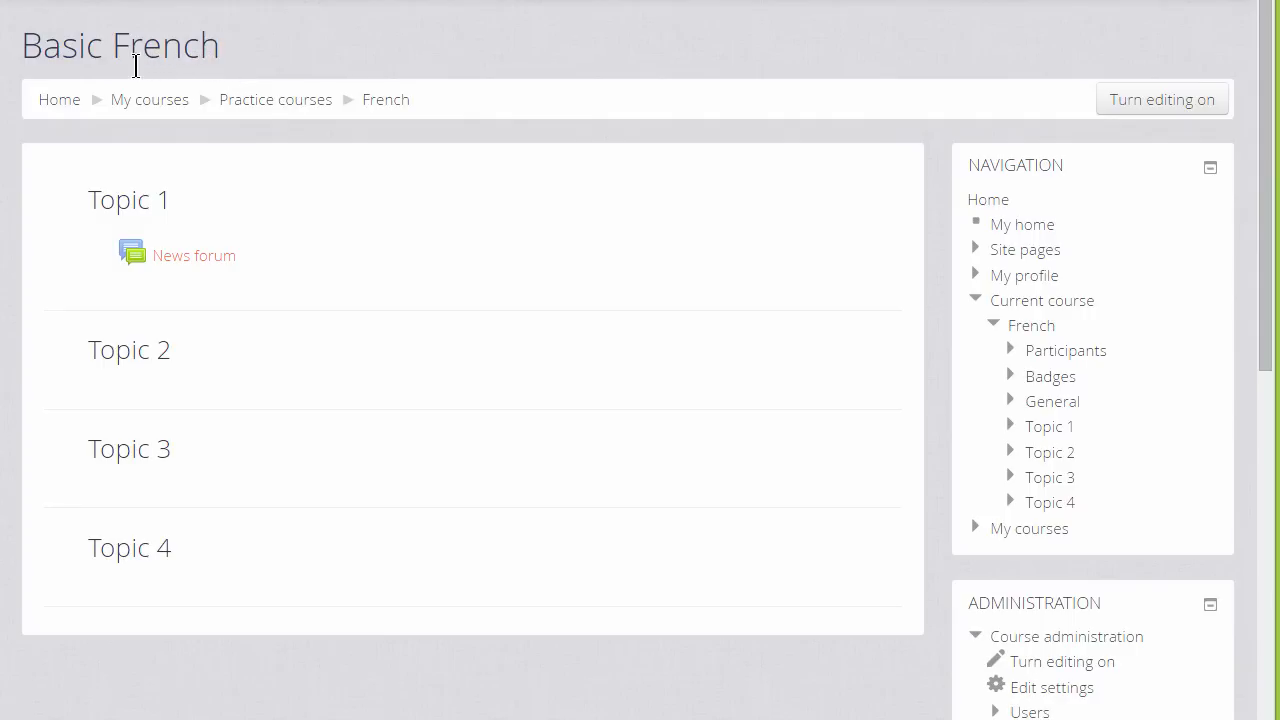
Step: Go to Edit settings for the Basic French course from Course administration
{"action": "double_click", "coordinate": [120, 44]}
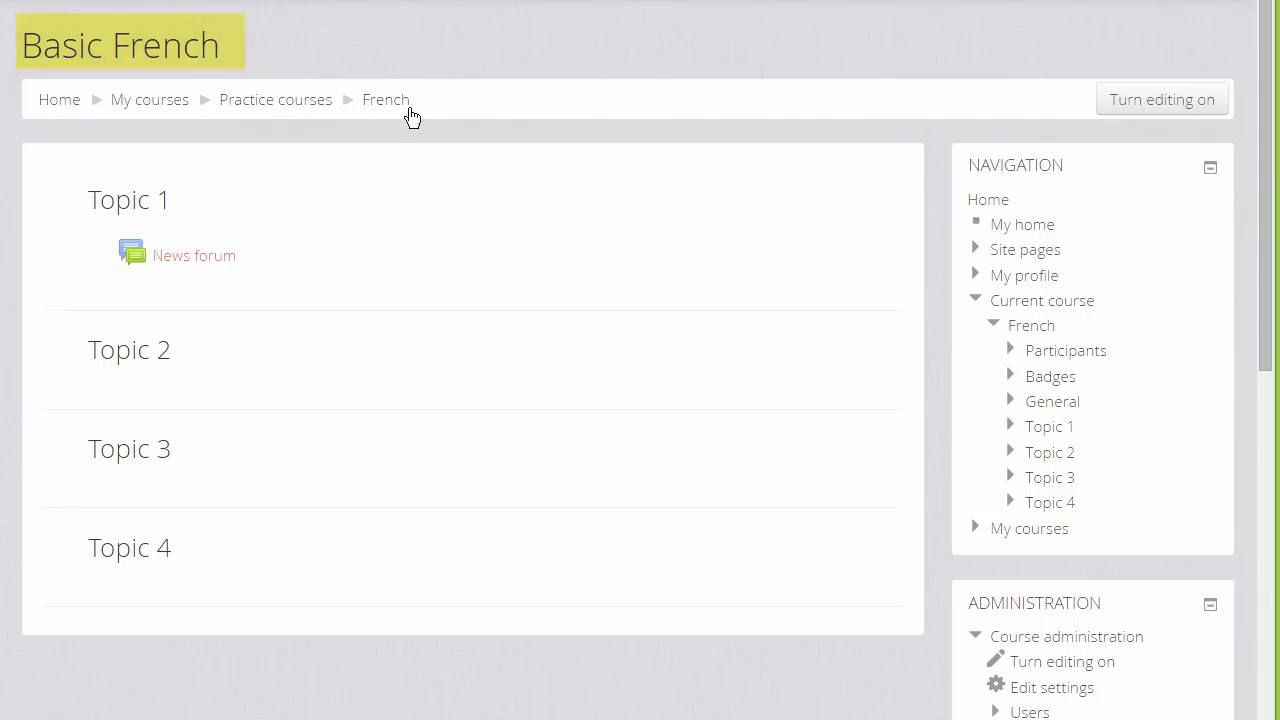
{"action": "mouse_move", "coordinate": [386, 100]}
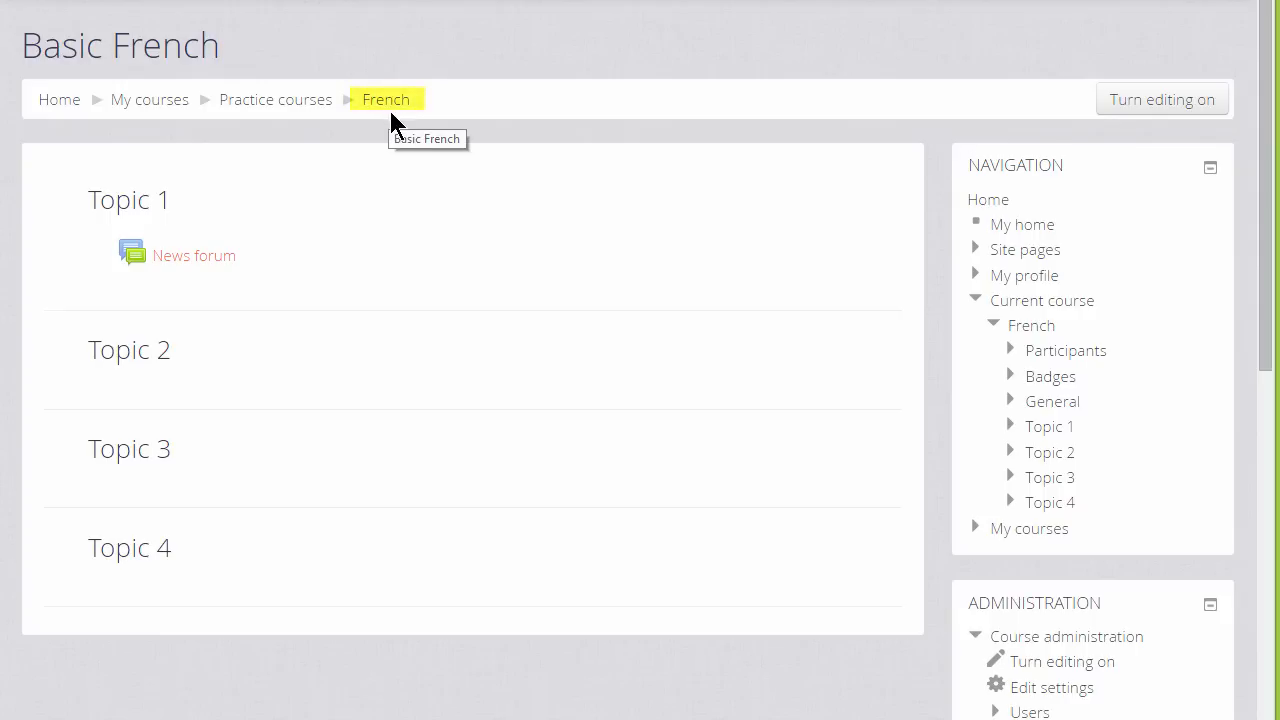
{"action": "mouse_move", "coordinate": [396, 120]}
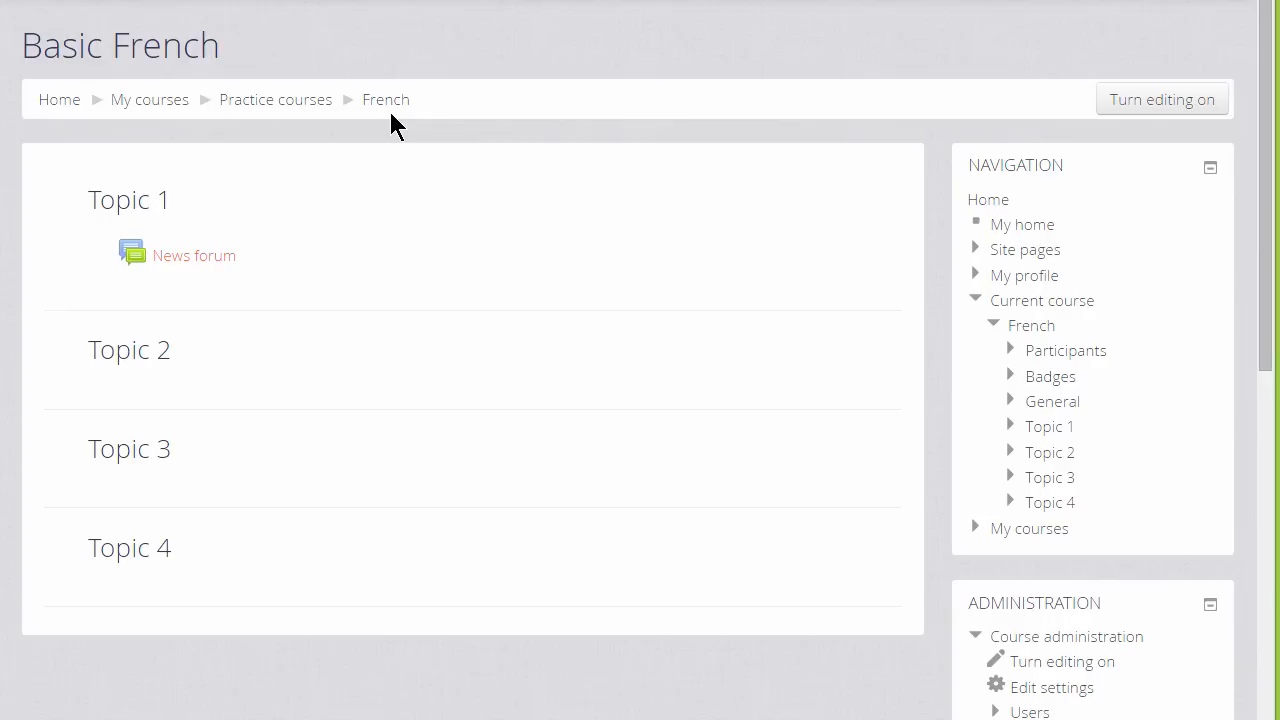
{"action": "mouse_move", "coordinate": [284, 264]}
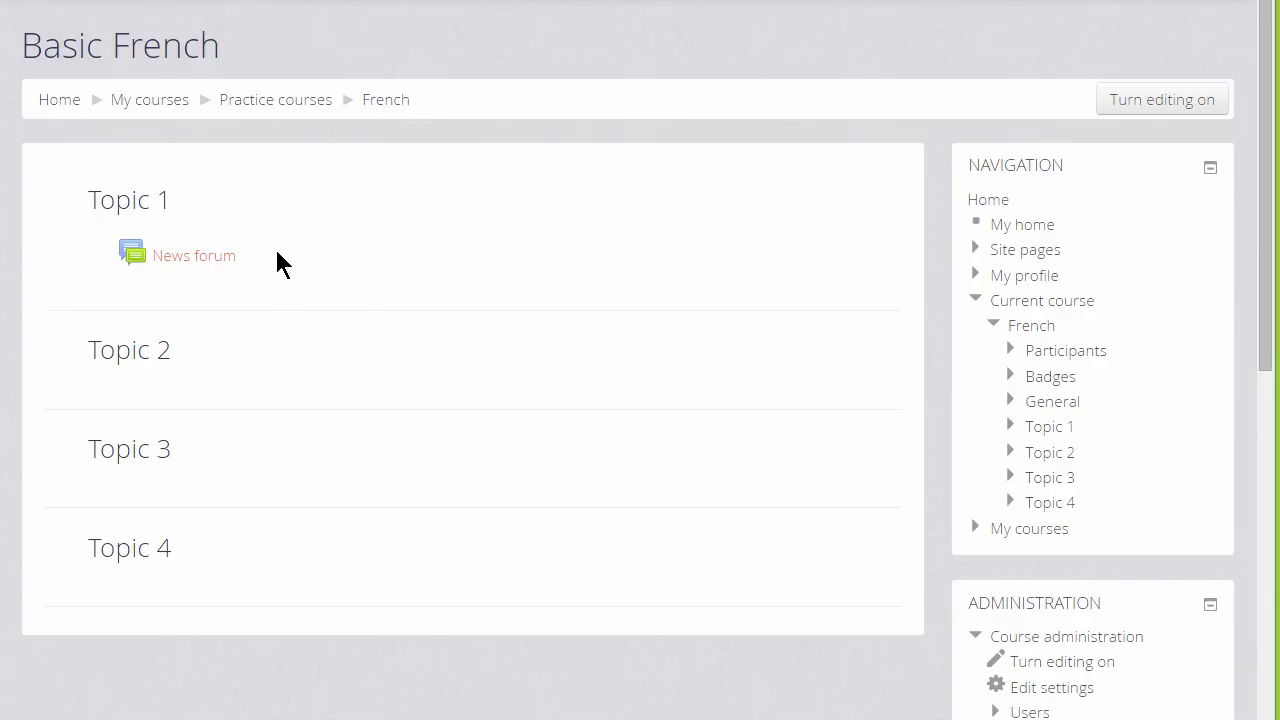
{"action": "mouse_move", "coordinate": [184, 422]}
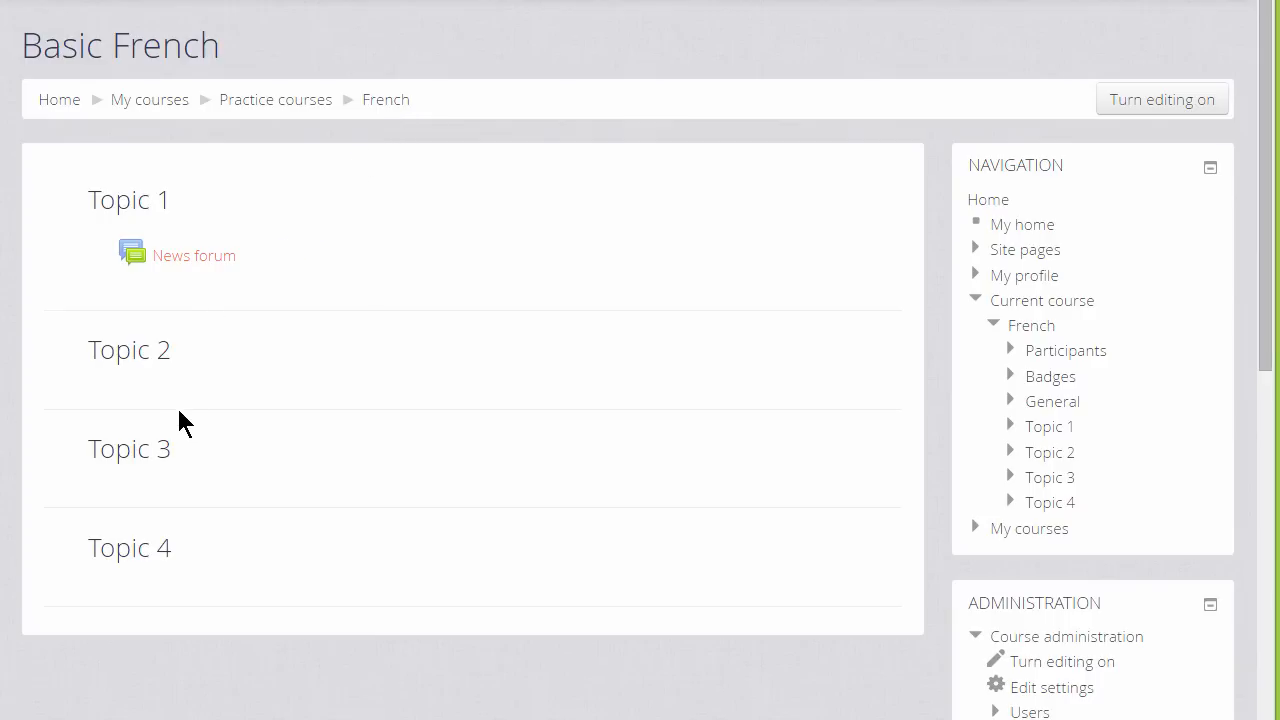
{"action": "mouse_move", "coordinate": [188, 452]}
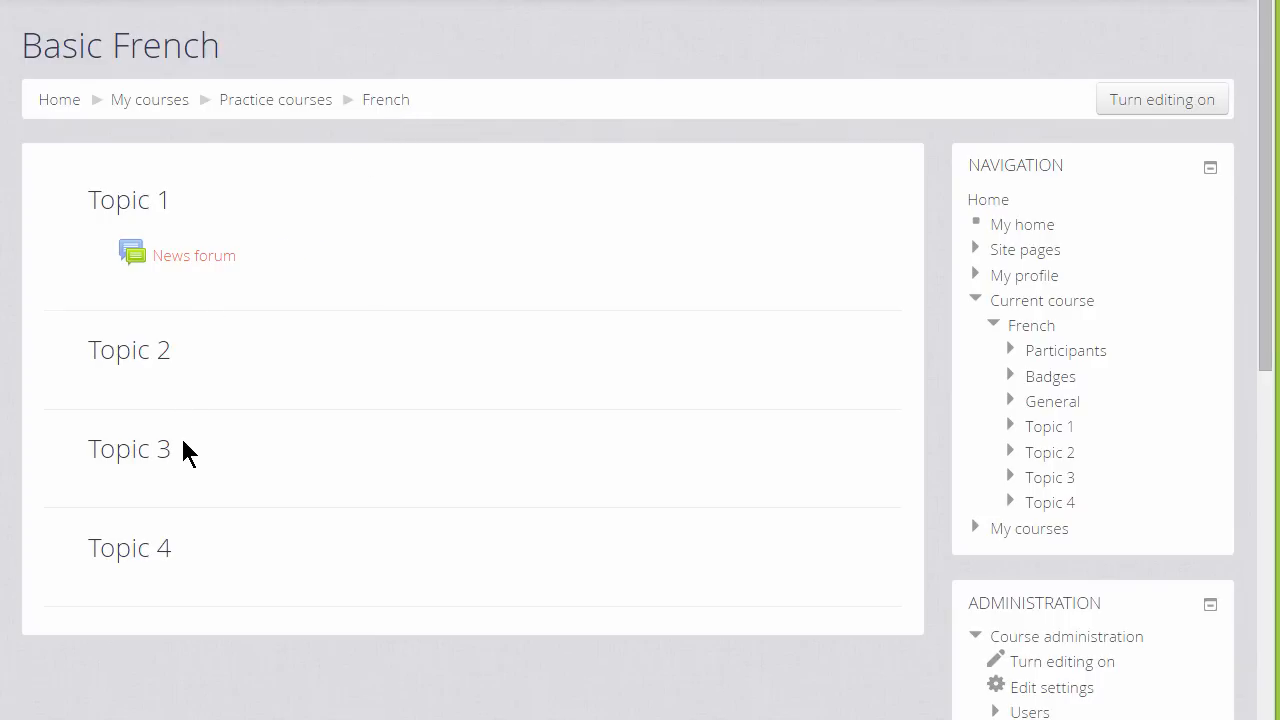
{"action": "mouse_move", "coordinate": [180, 558]}
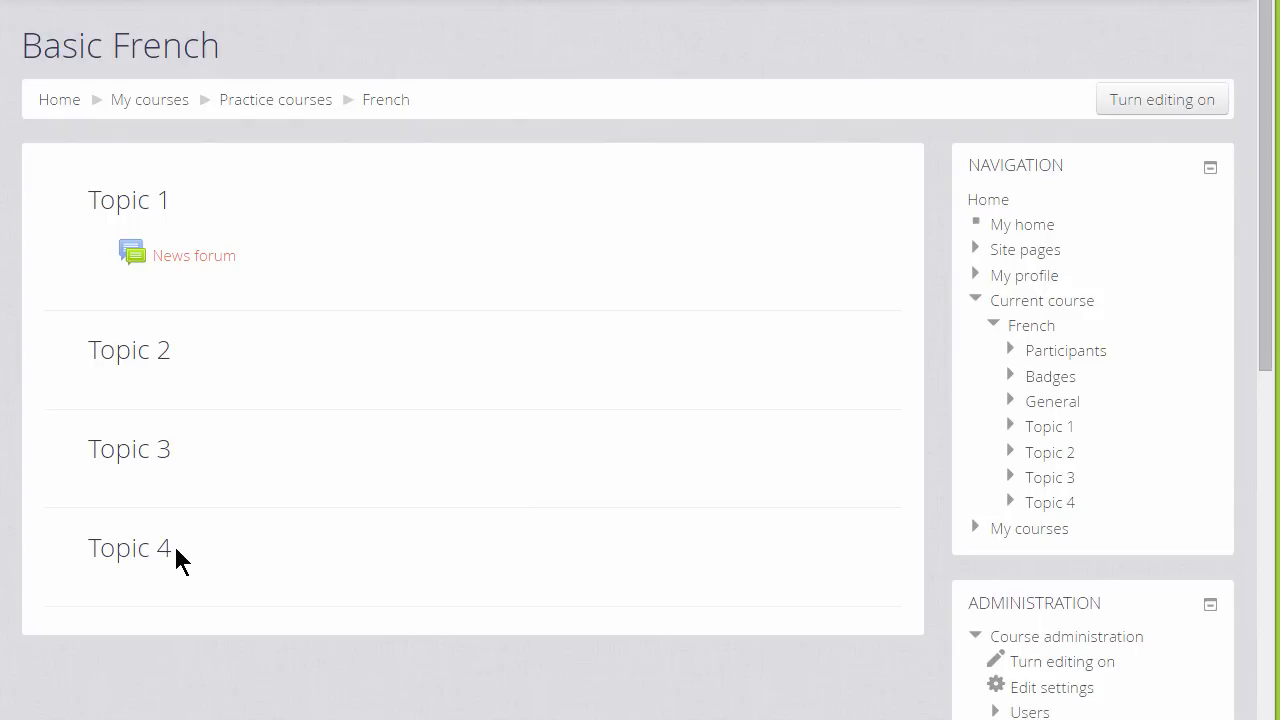
{"action": "mouse_move", "coordinate": [864, 644]}
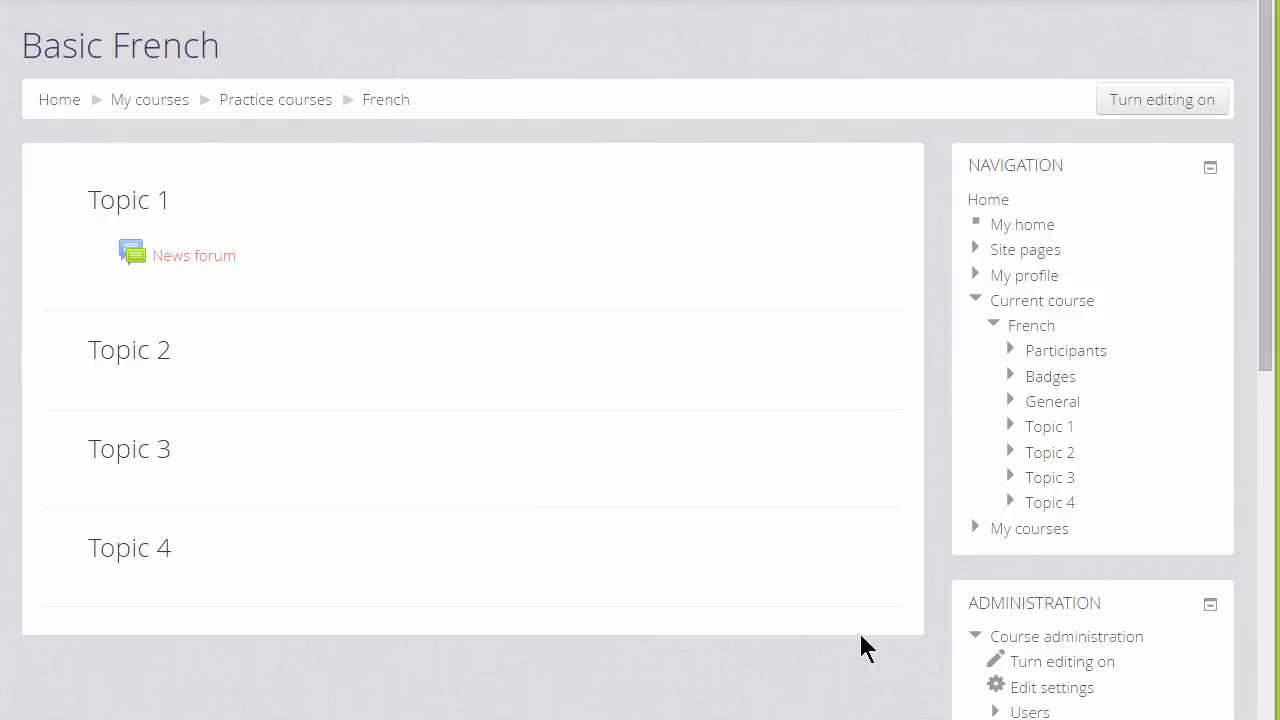
{"action": "mouse_move", "coordinate": [1052, 688]}
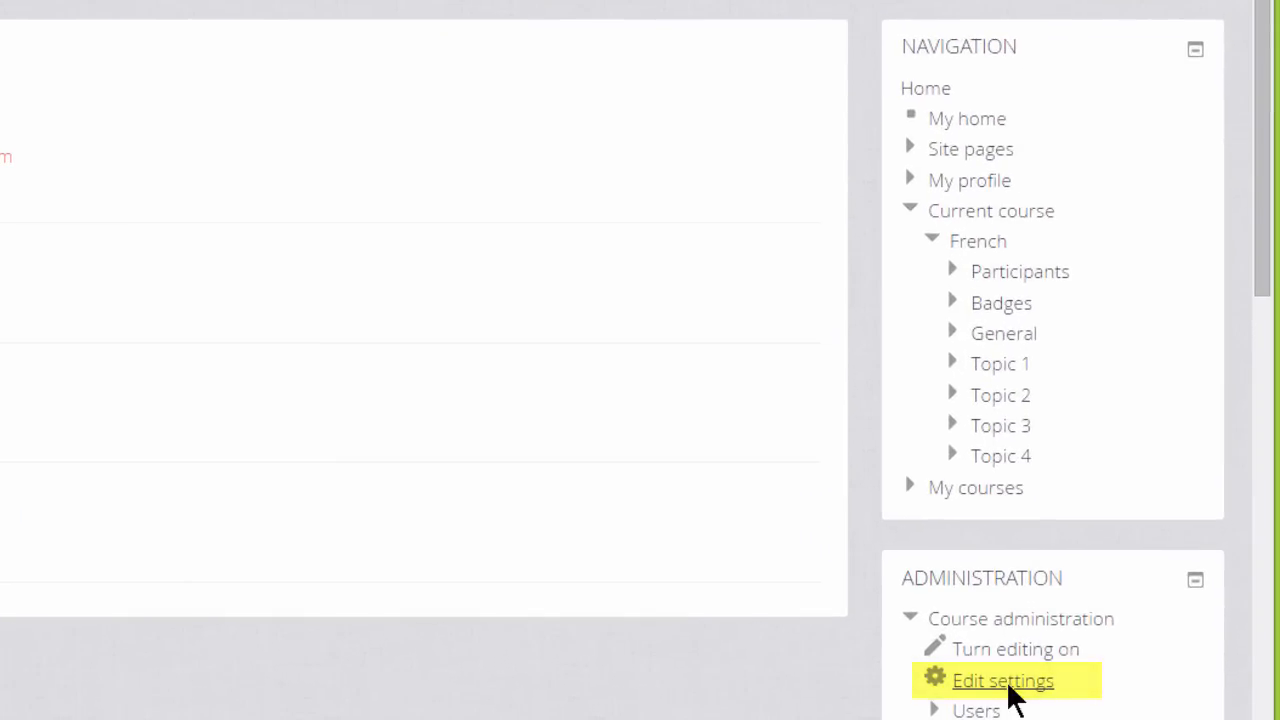
{"action": "left_click", "coordinate": [1002, 680]}
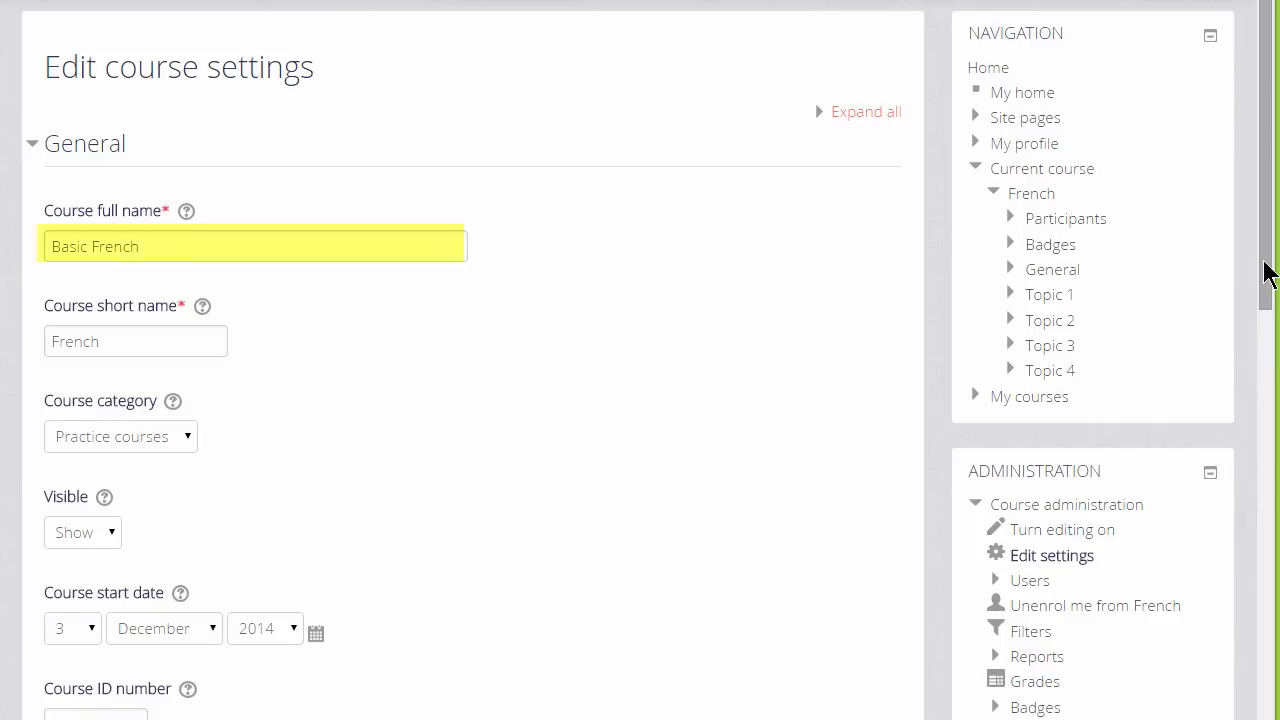
{"action": "left_click", "coordinate": [136, 340]}
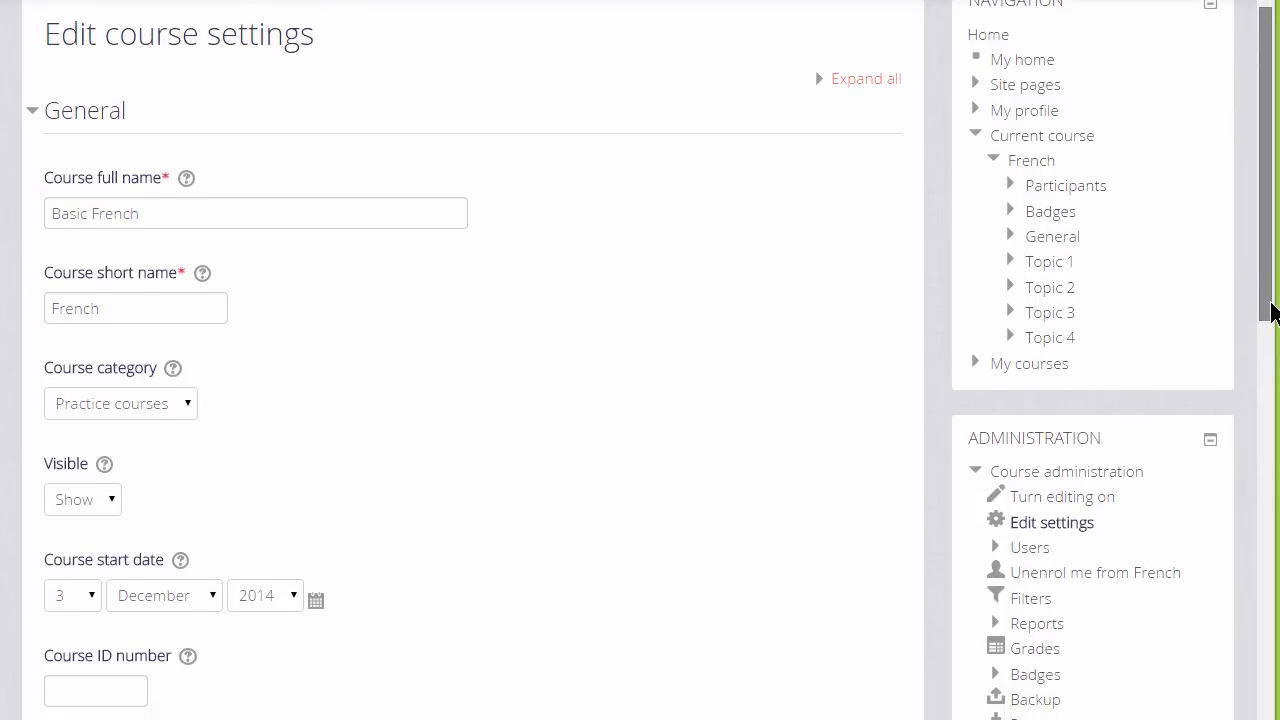
{"action": "scroll", "scroll_direction": "down", "scroll_amount": 3}
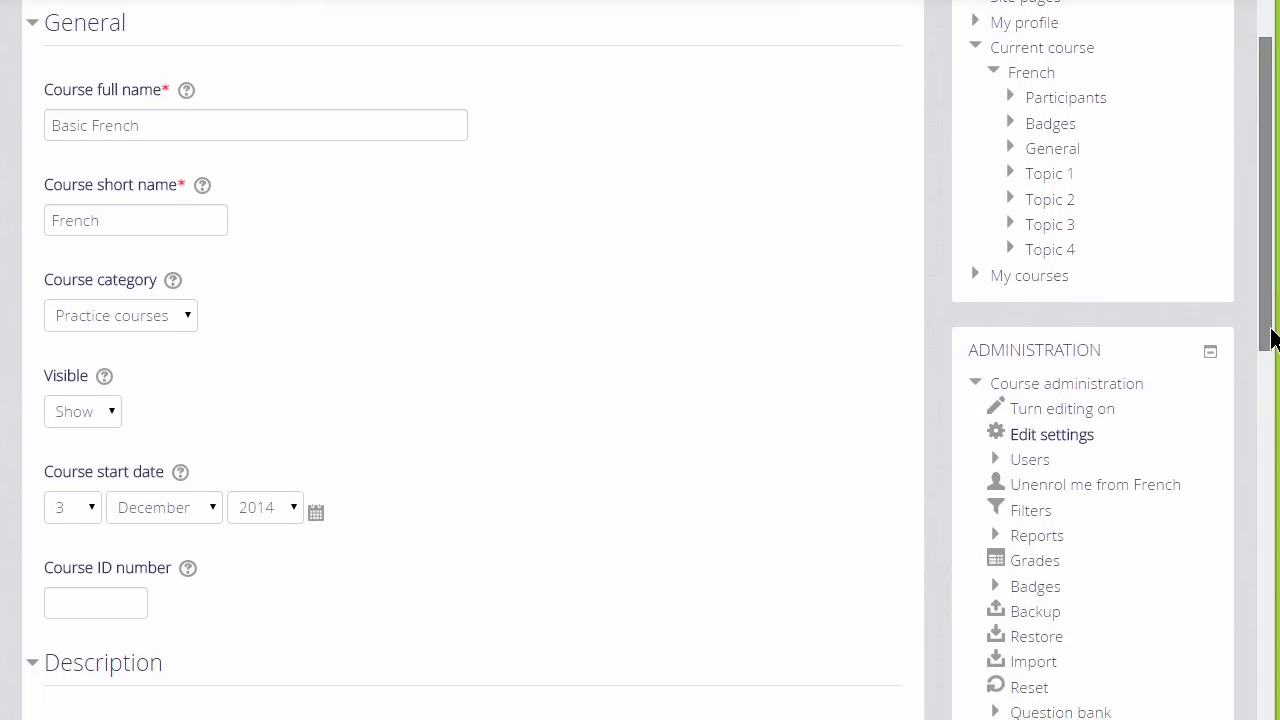
{"action": "scroll", "scroll_direction": "down", "scroll_amount": 3}
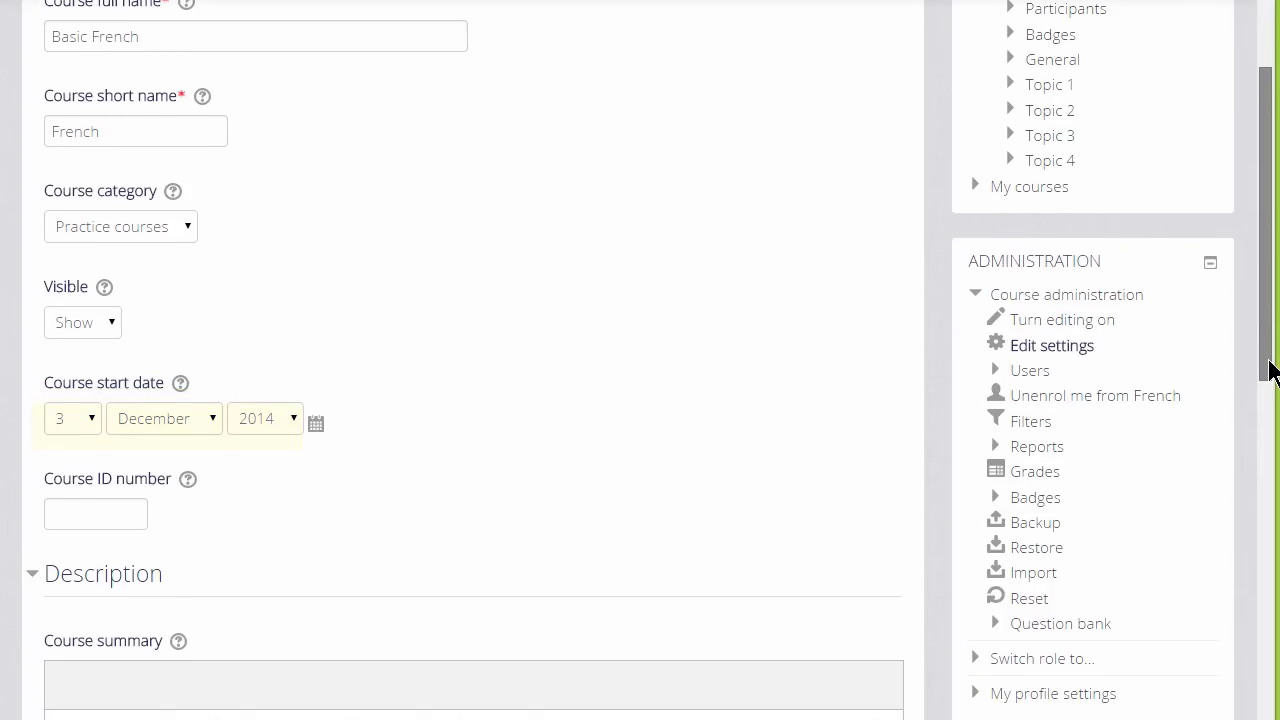
{"action": "scroll", "scroll_direction": "down", "scroll_amount": 3}
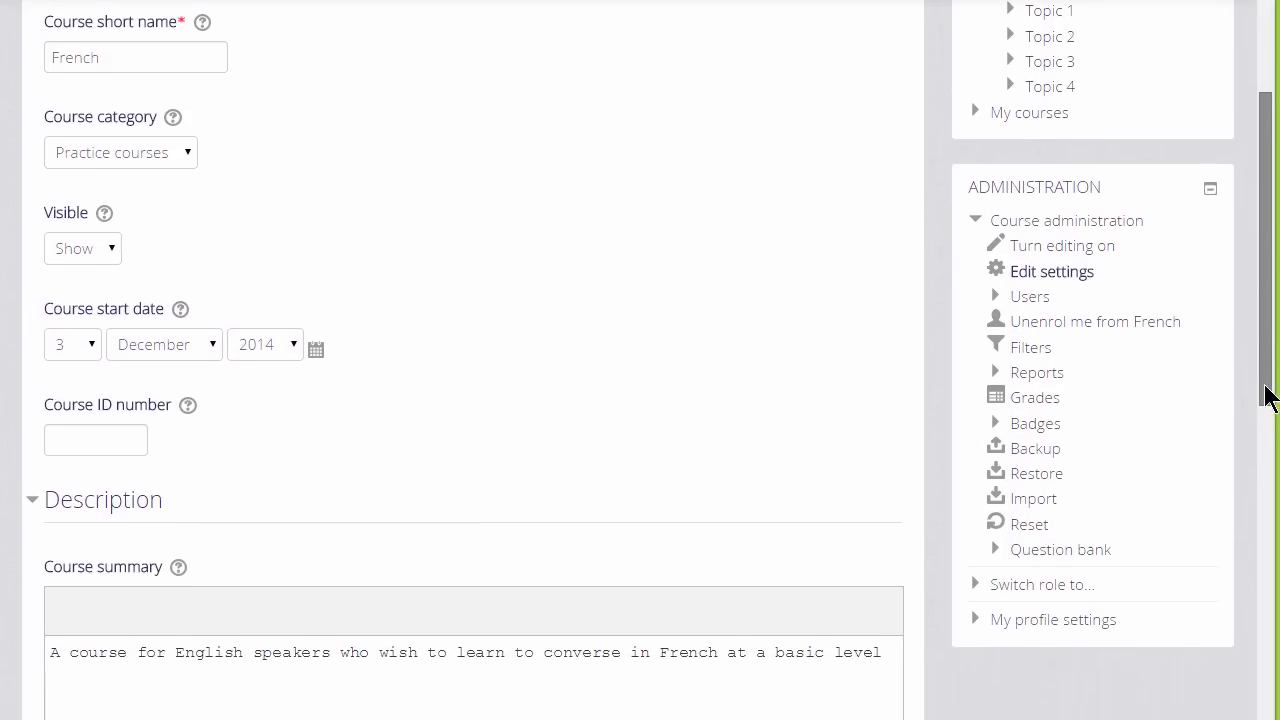
{"action": "scroll", "scroll_direction": "down", "scroll_amount": 3}
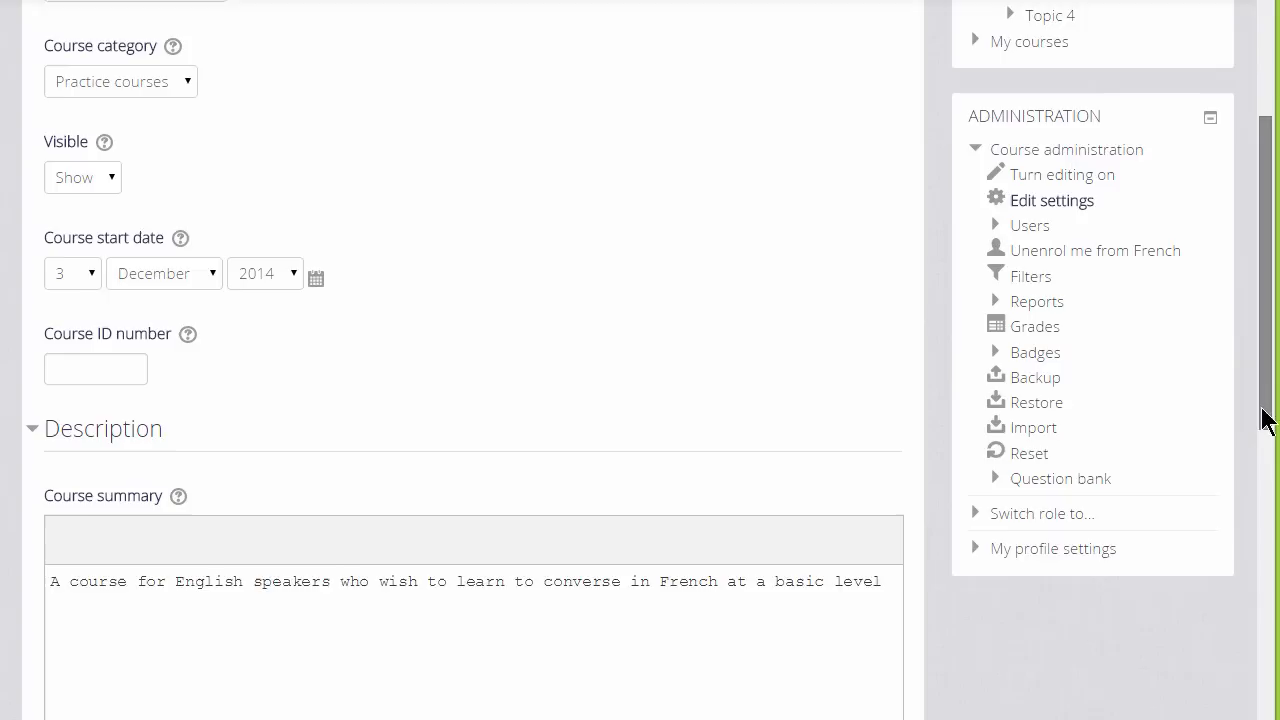
{"action": "scroll", "scroll_direction": "down", "scroll_amount": 3}
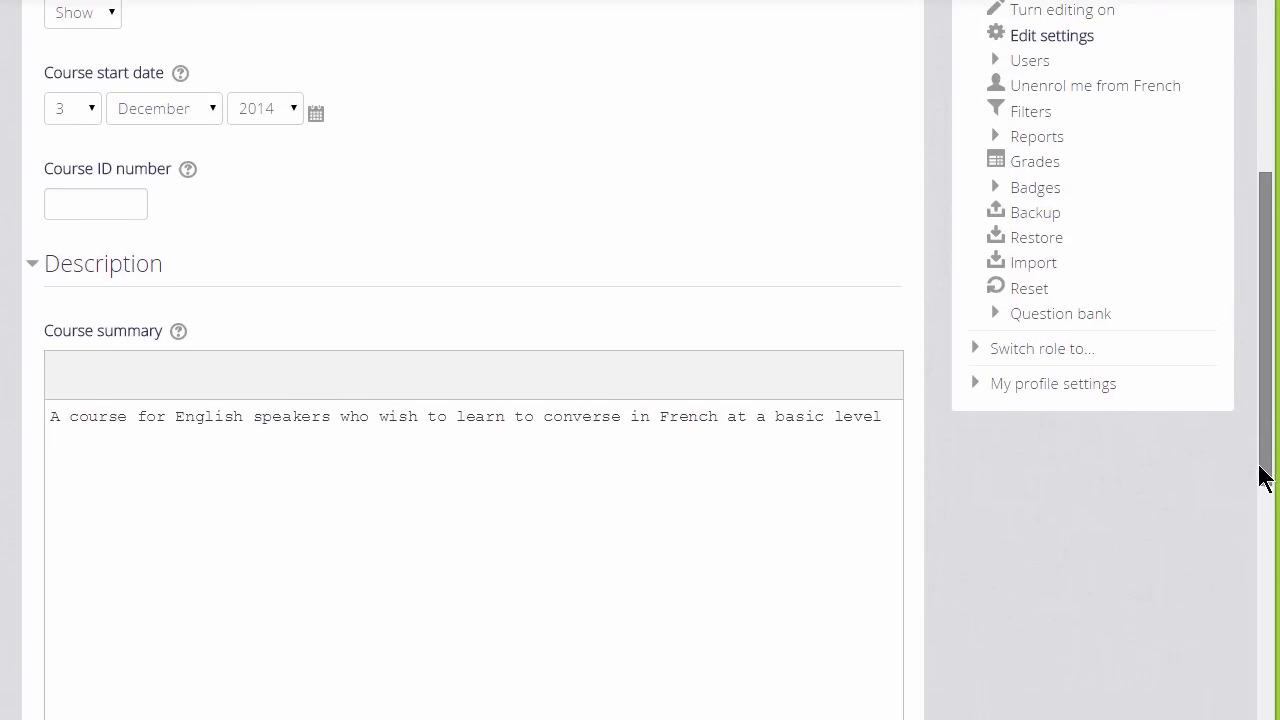
{"action": "scroll", "scroll_direction": "down", "scroll_amount": 3}
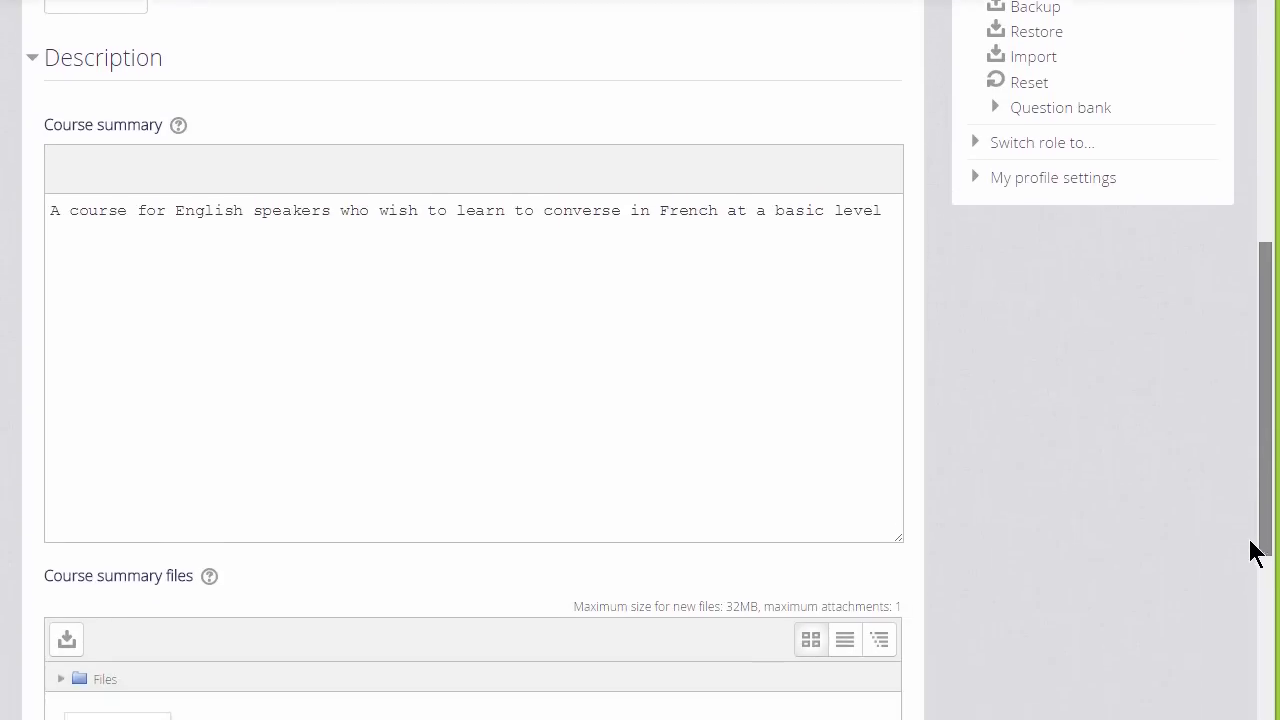
{"action": "scroll", "scroll_direction": "down", "scroll_amount": 3}
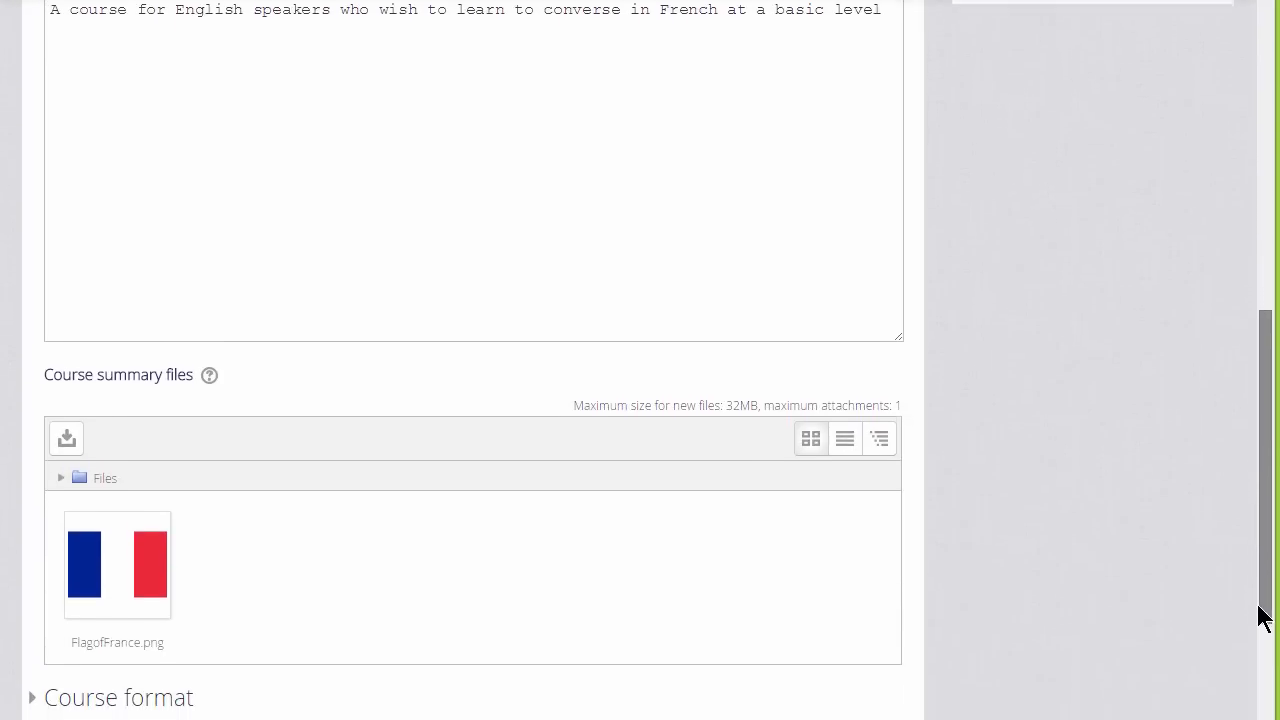
{"action": "scroll", "scroll_direction": "down", "scroll_amount": 3}
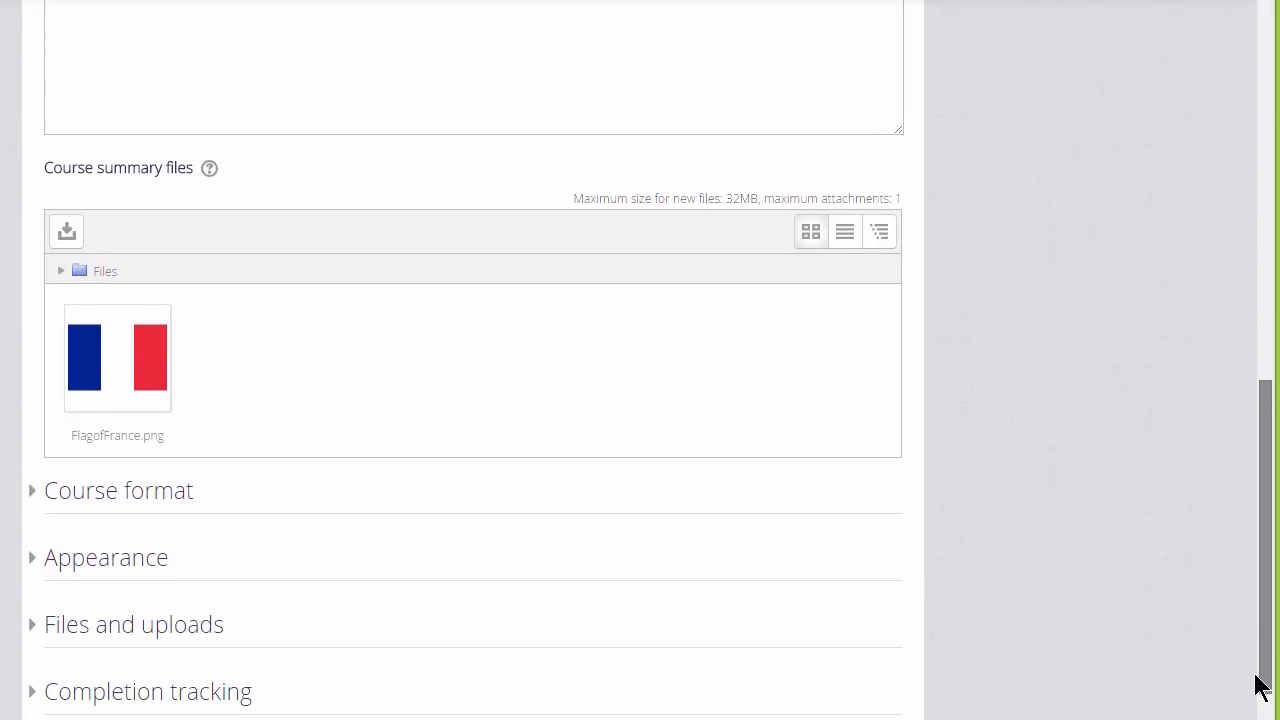
{"action": "scroll", "scroll_direction": "down", "scroll_amount": 3}
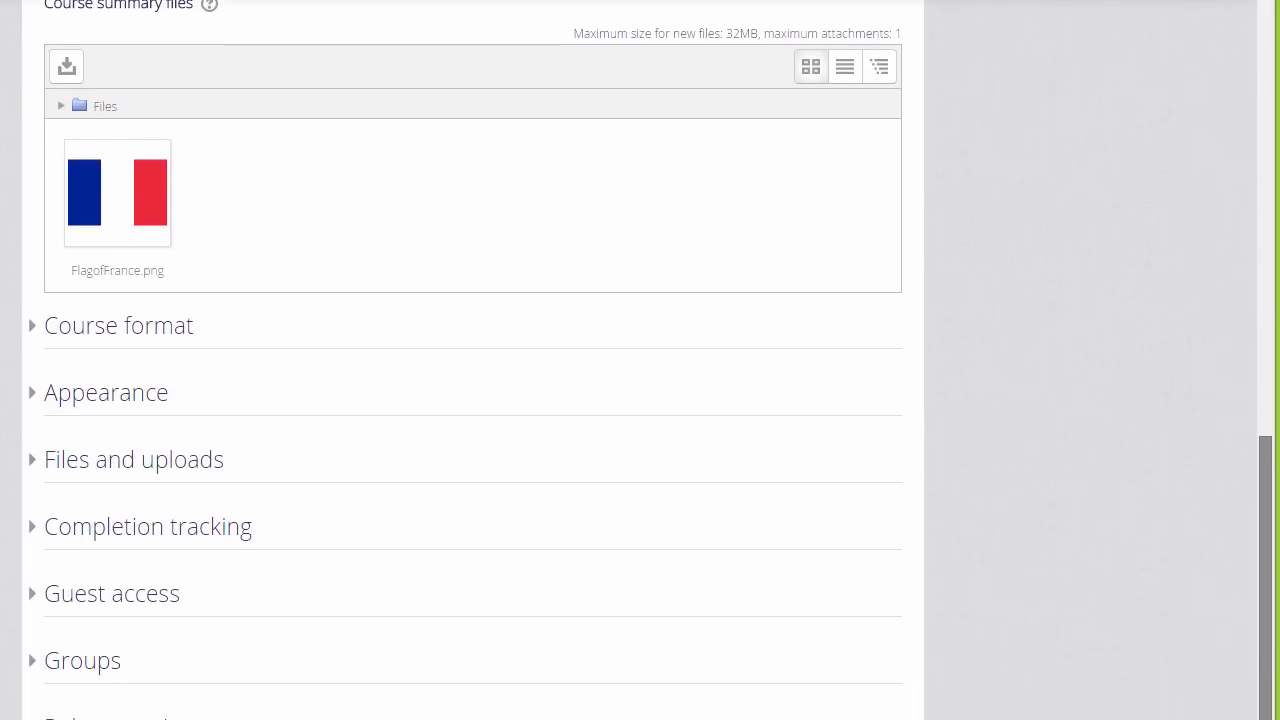
{"action": "scroll", "scroll_direction": "down", "scroll_amount": 3}
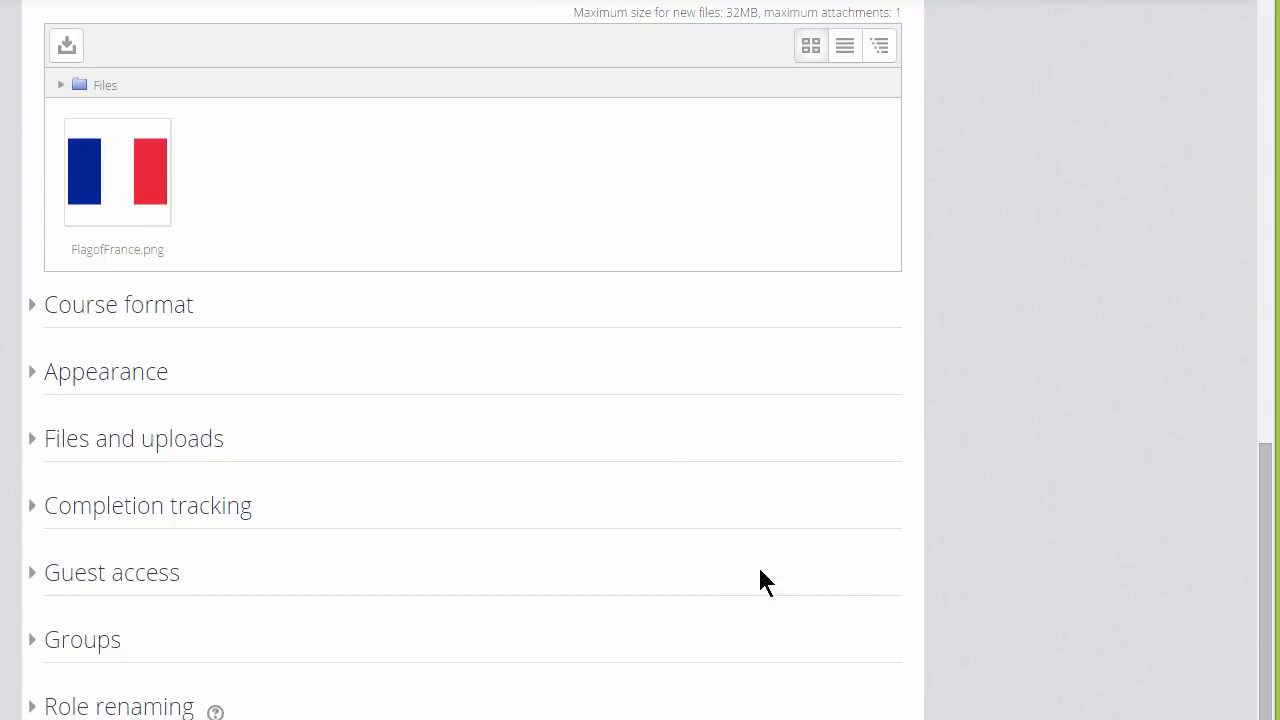
{"action": "mouse_move", "coordinate": [168, 318]}
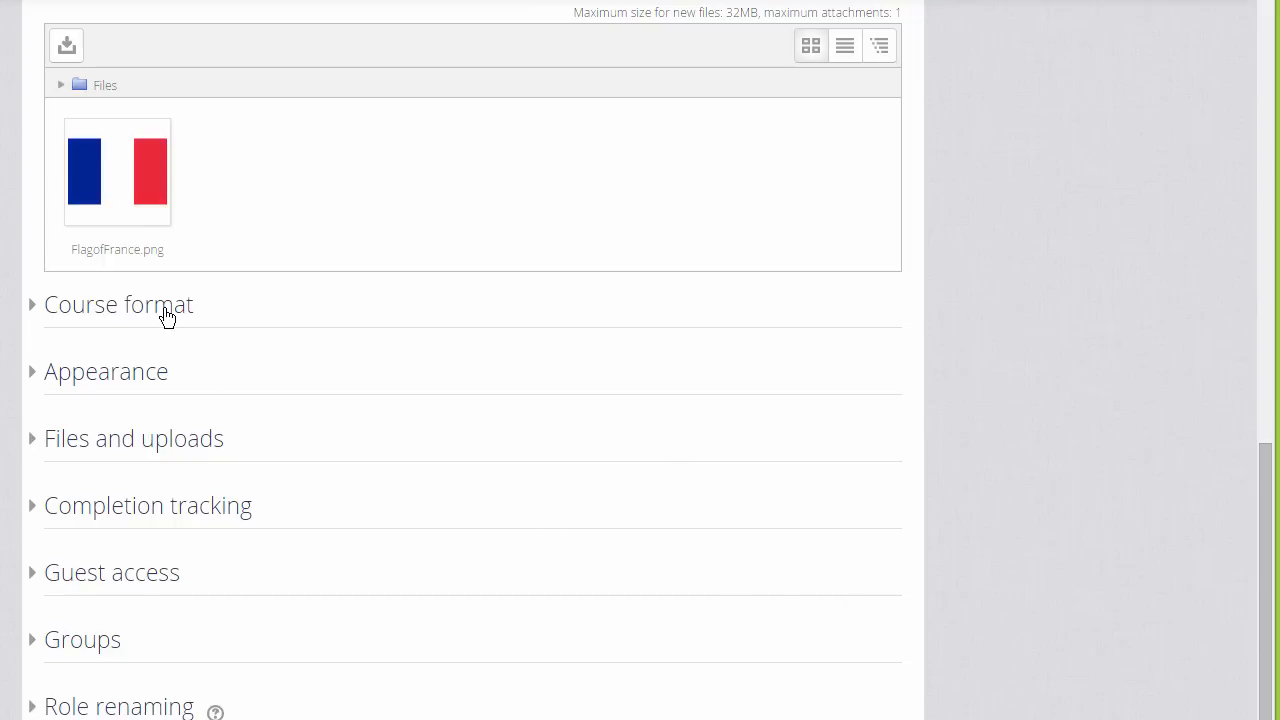
Step: Expand Course format and review the format choices, keeping Topics format with 4 sections
{"action": "left_click", "coordinate": [118, 304]}
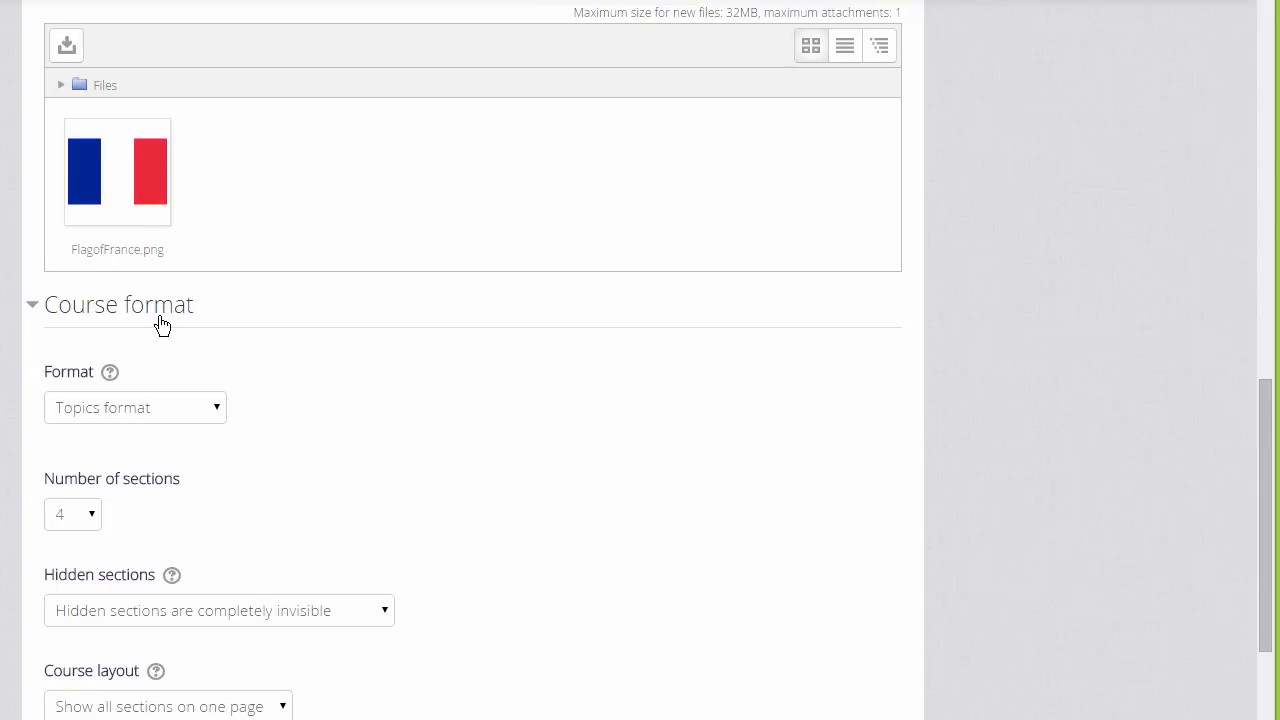
{"action": "mouse_move", "coordinate": [230, 422]}
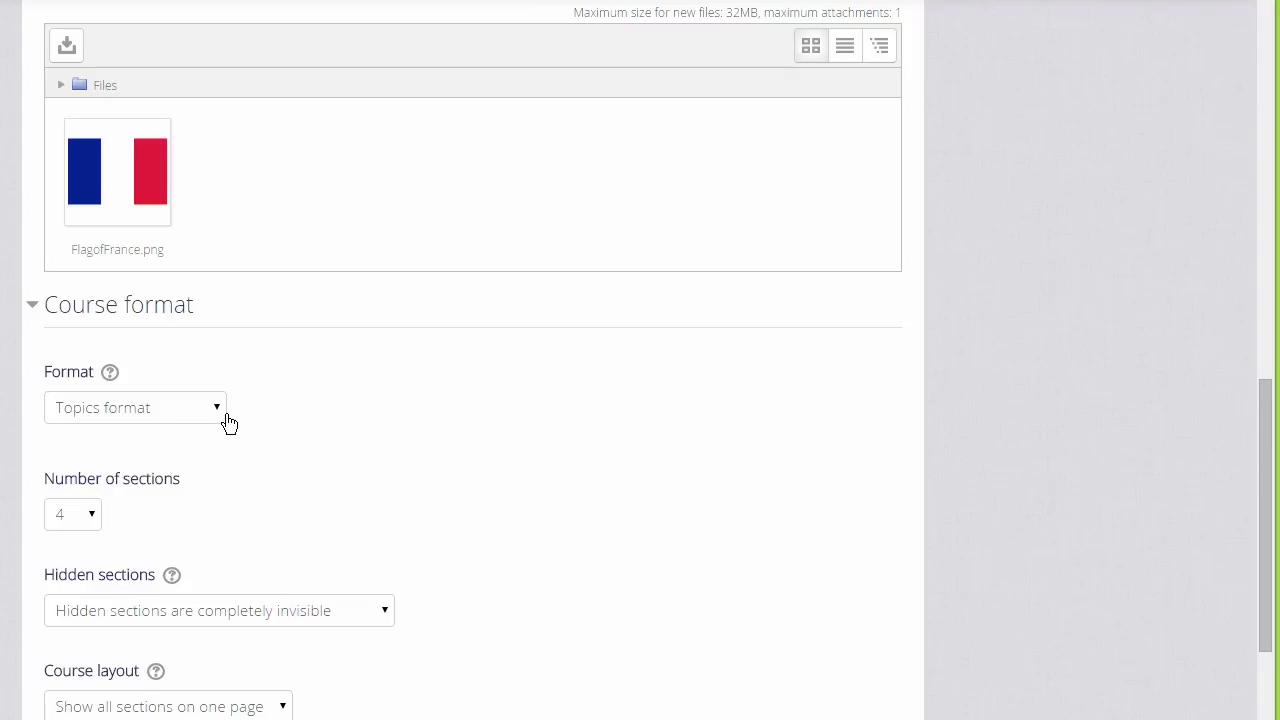
{"action": "left_click", "coordinate": [136, 408]}
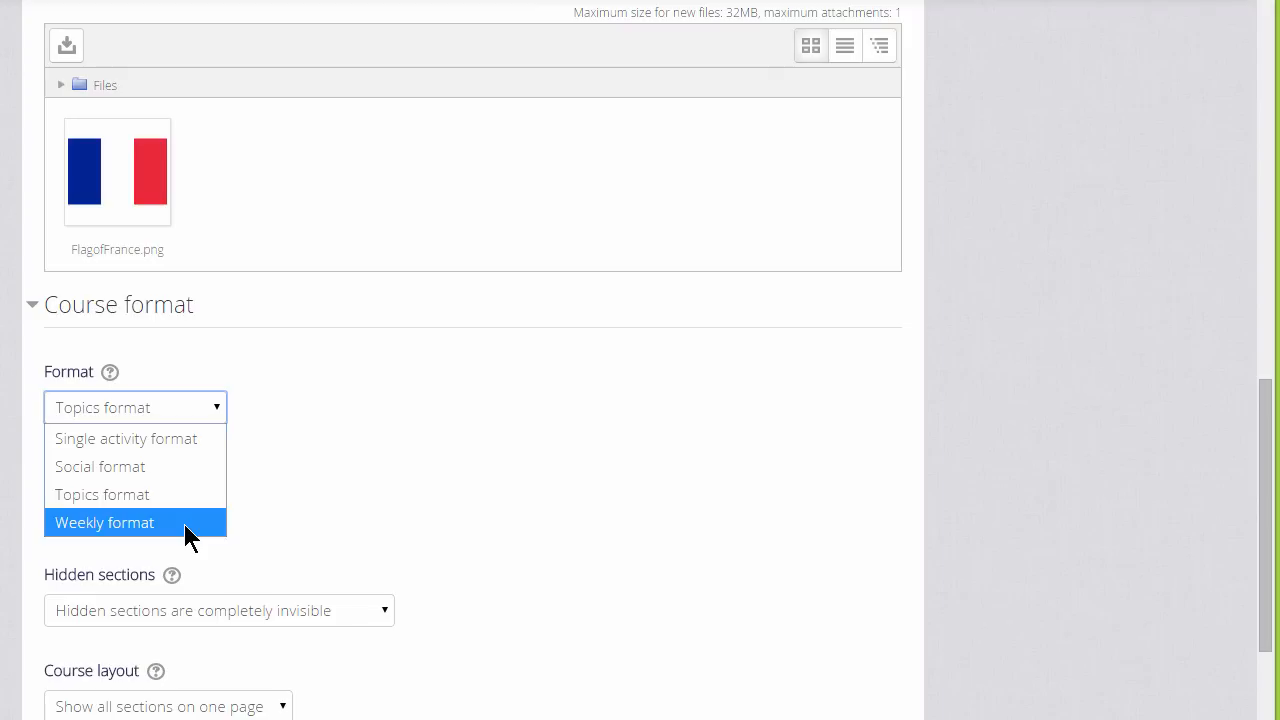
{"action": "mouse_move", "coordinate": [136, 466]}
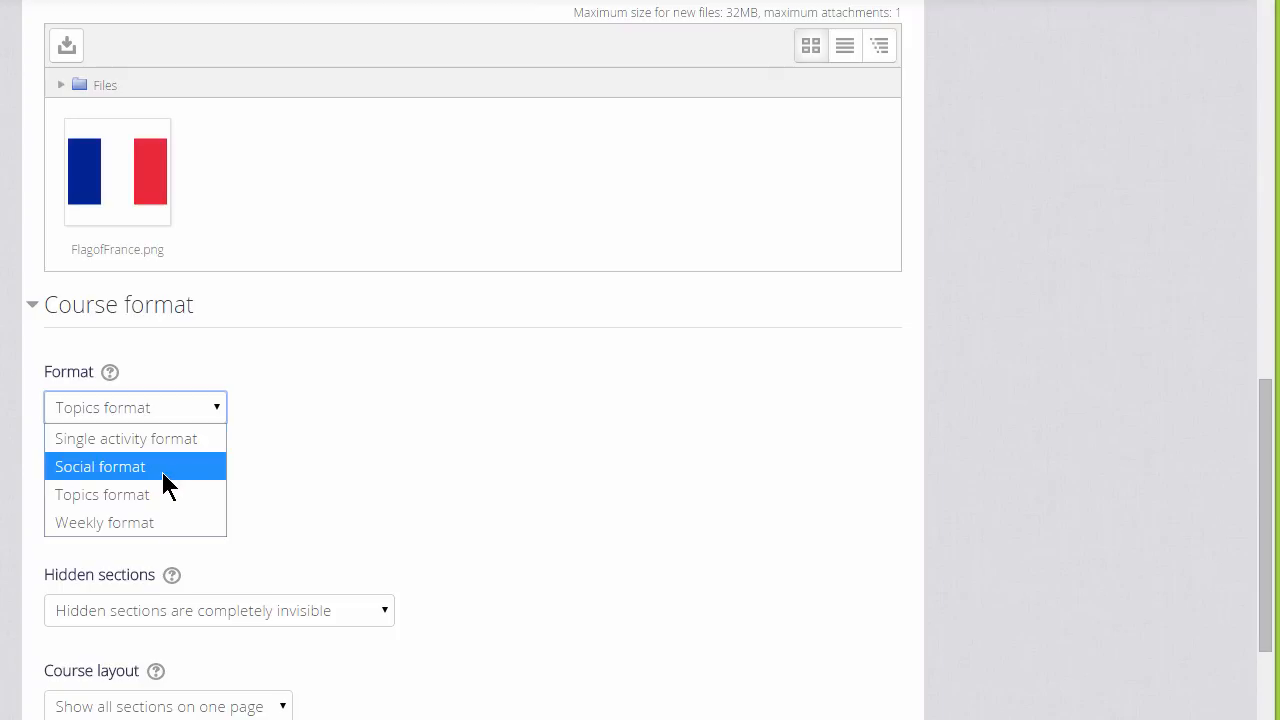
{"action": "mouse_move", "coordinate": [180, 438]}
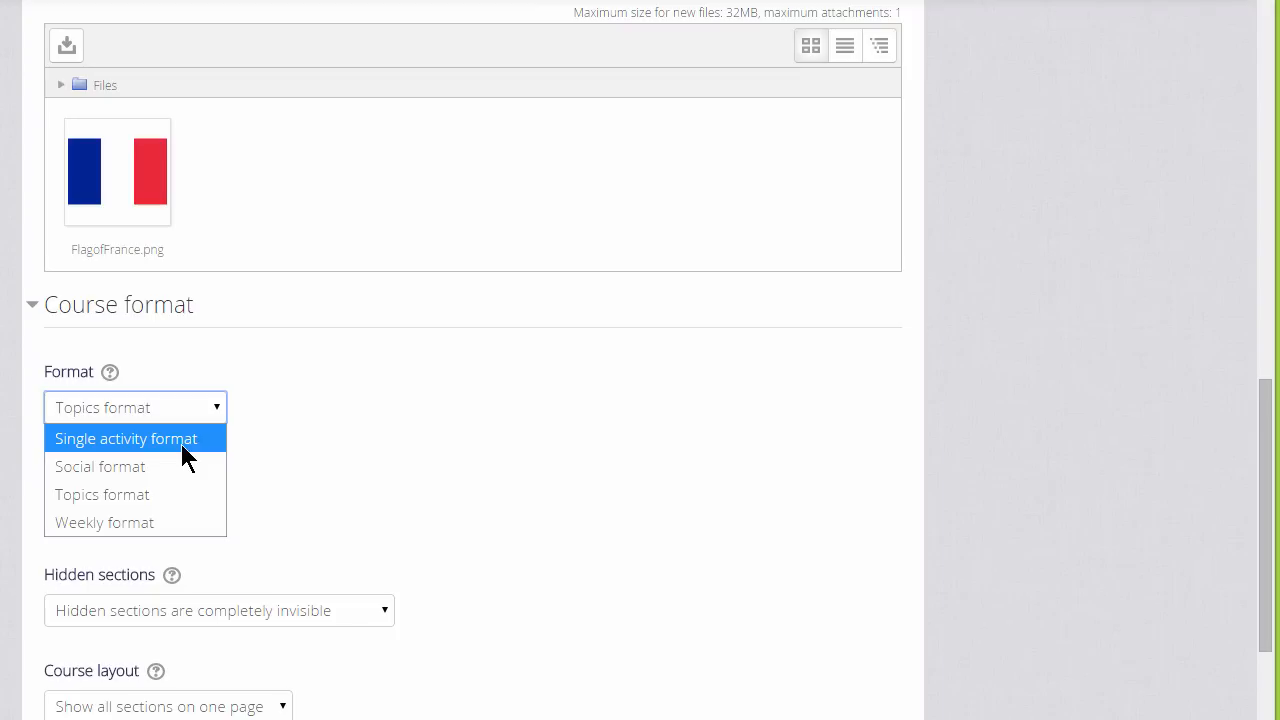
{"action": "mouse_move", "coordinate": [320, 472]}
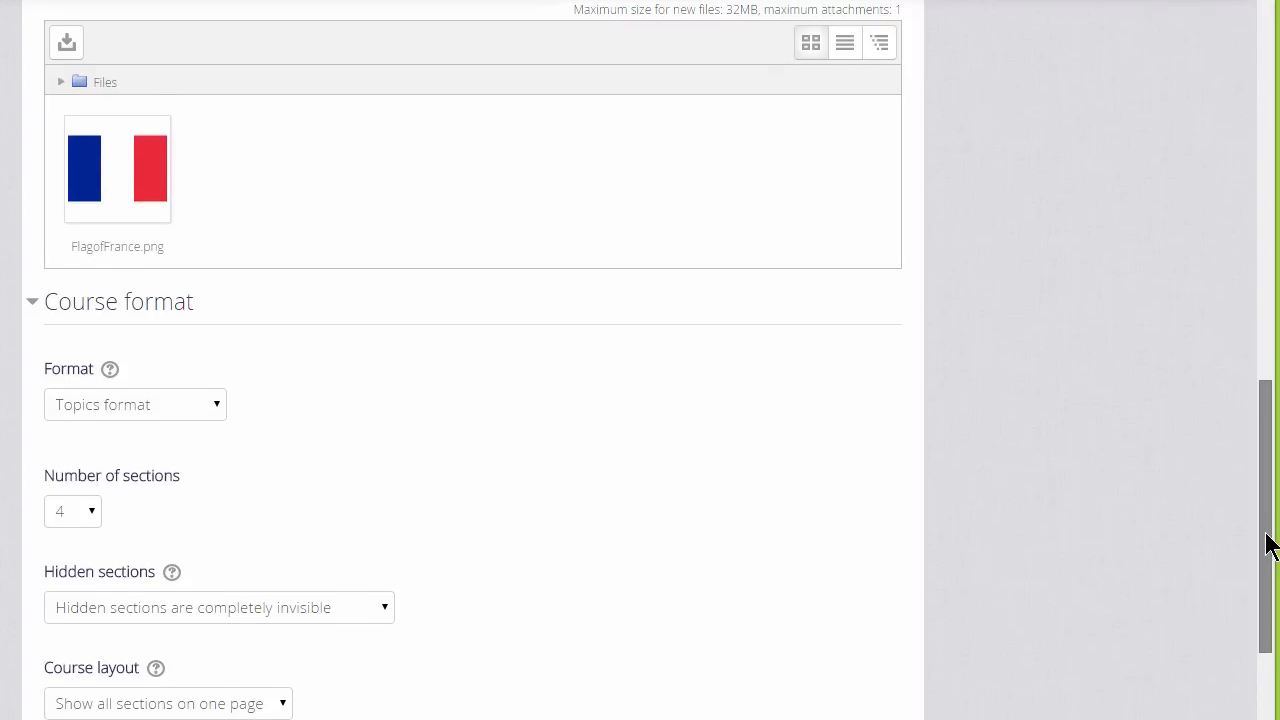
{"action": "scroll", "scroll_direction": "down", "scroll_amount": 3}
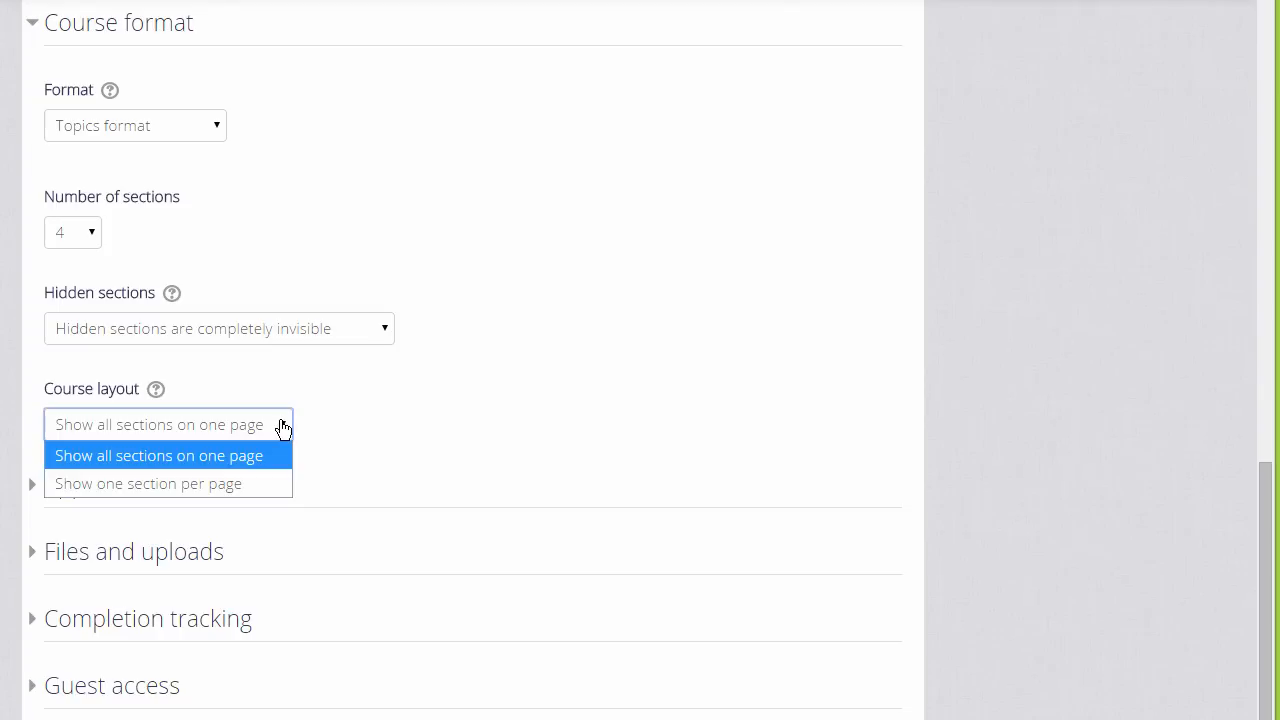
{"action": "mouse_move", "coordinate": [264, 476]}
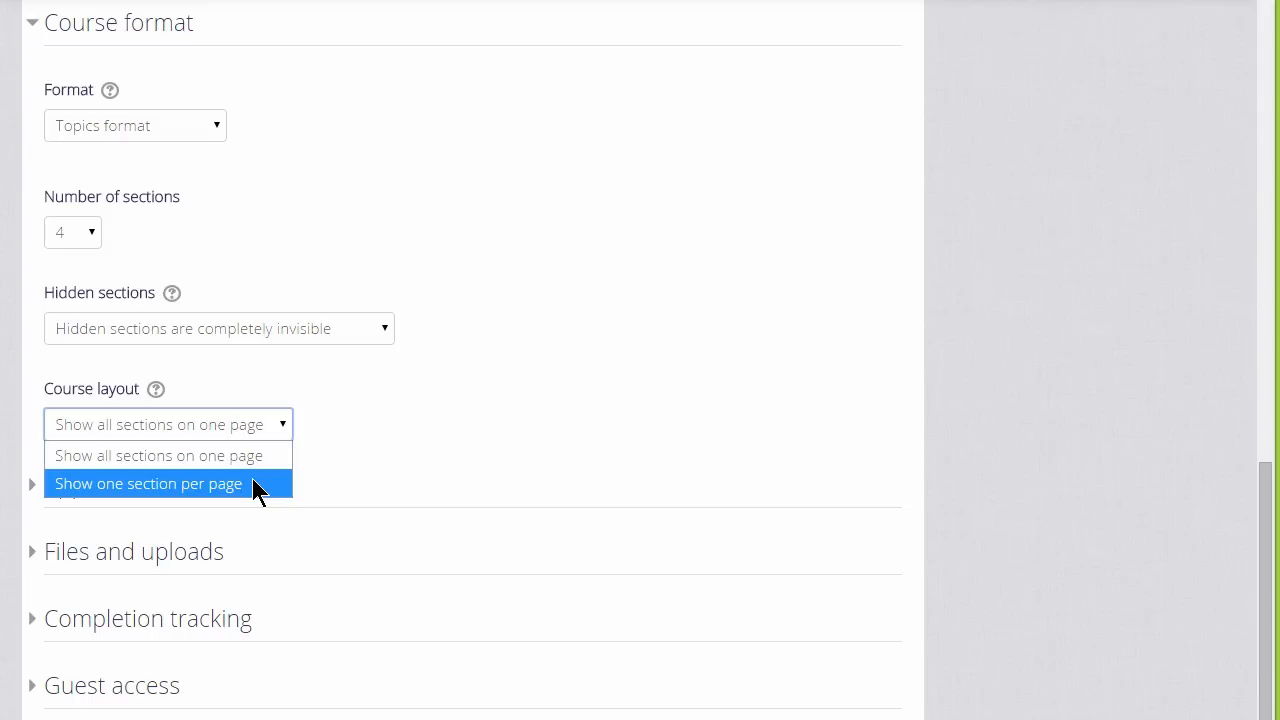
{"action": "left_click", "coordinate": [148, 482]}
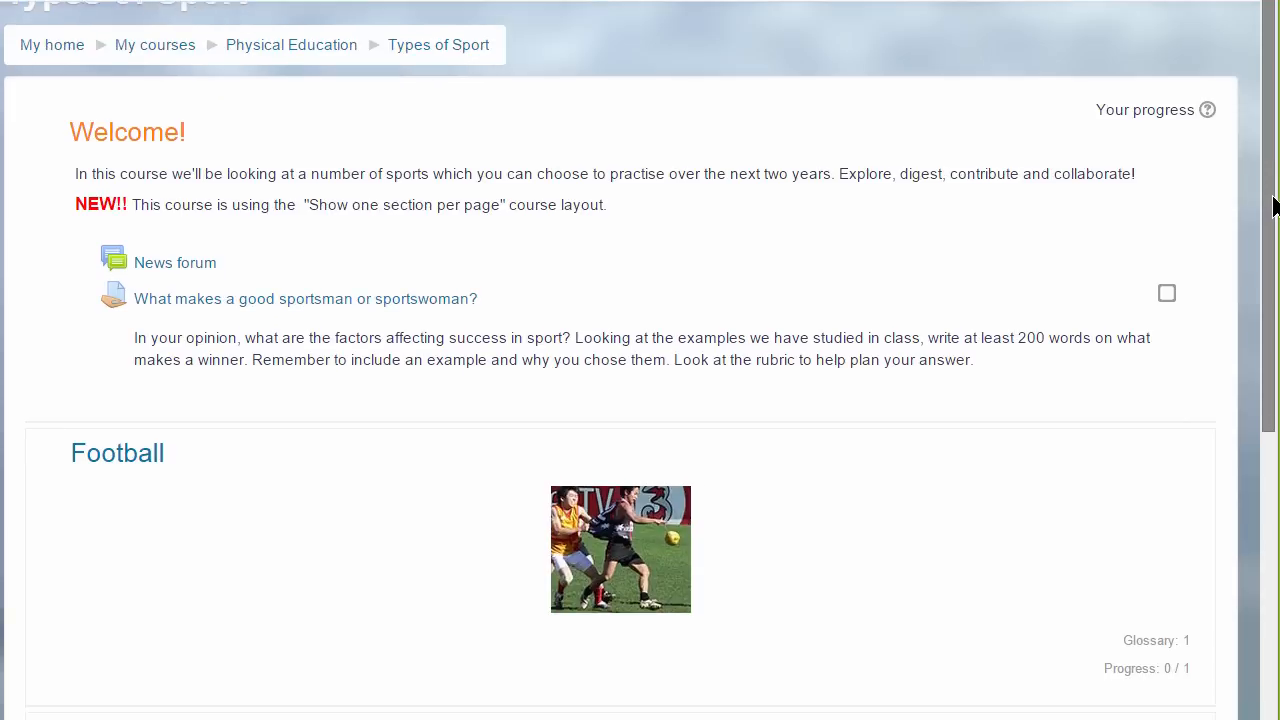
Step: Scroll through the Types of Sport course past Football to the Tennis and Rugby sections
{"action": "scroll", "scroll_direction": "down", "scroll_amount": 3}
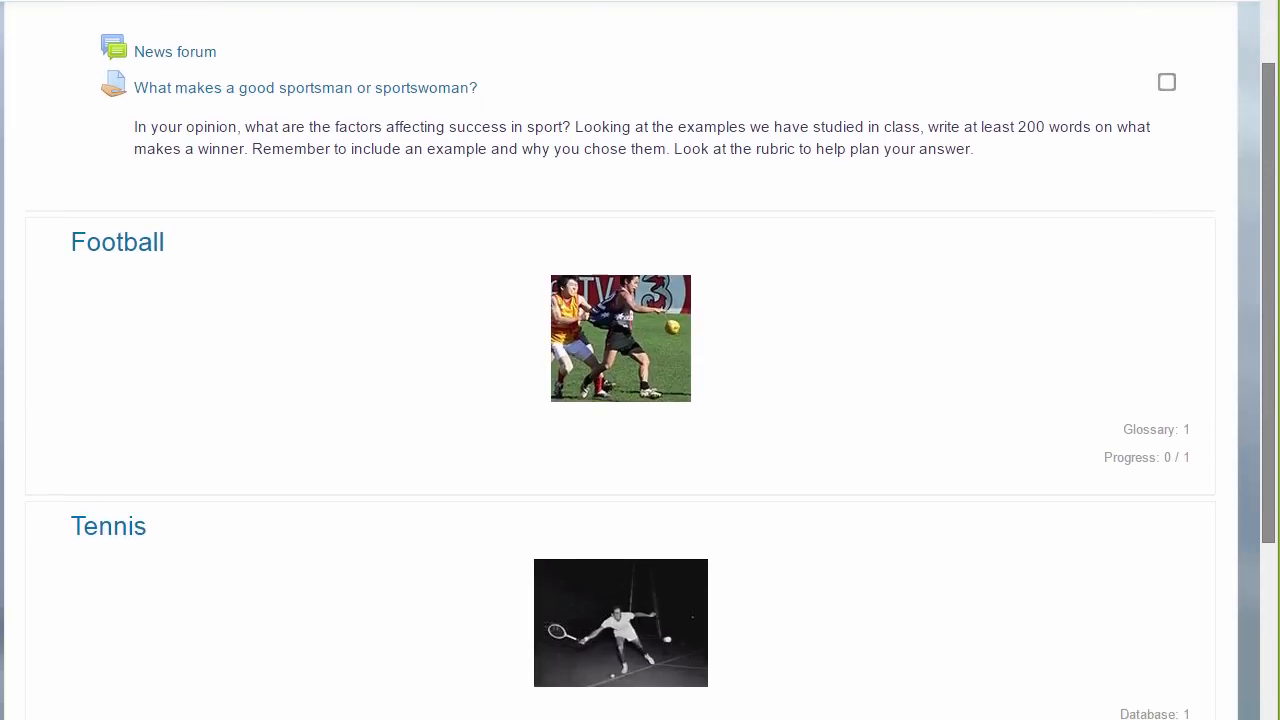
{"action": "scroll", "scroll_direction": "down", "scroll_amount": 3}
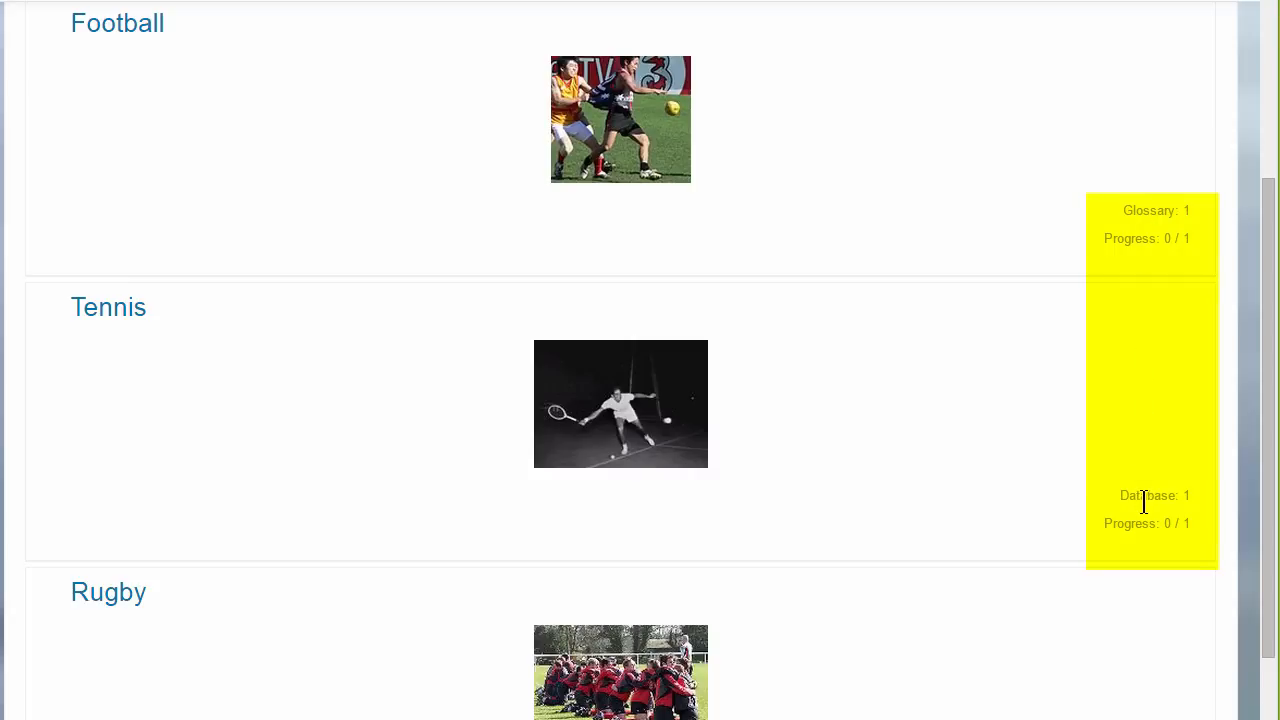
{"action": "mouse_move", "coordinate": [710, 368]}
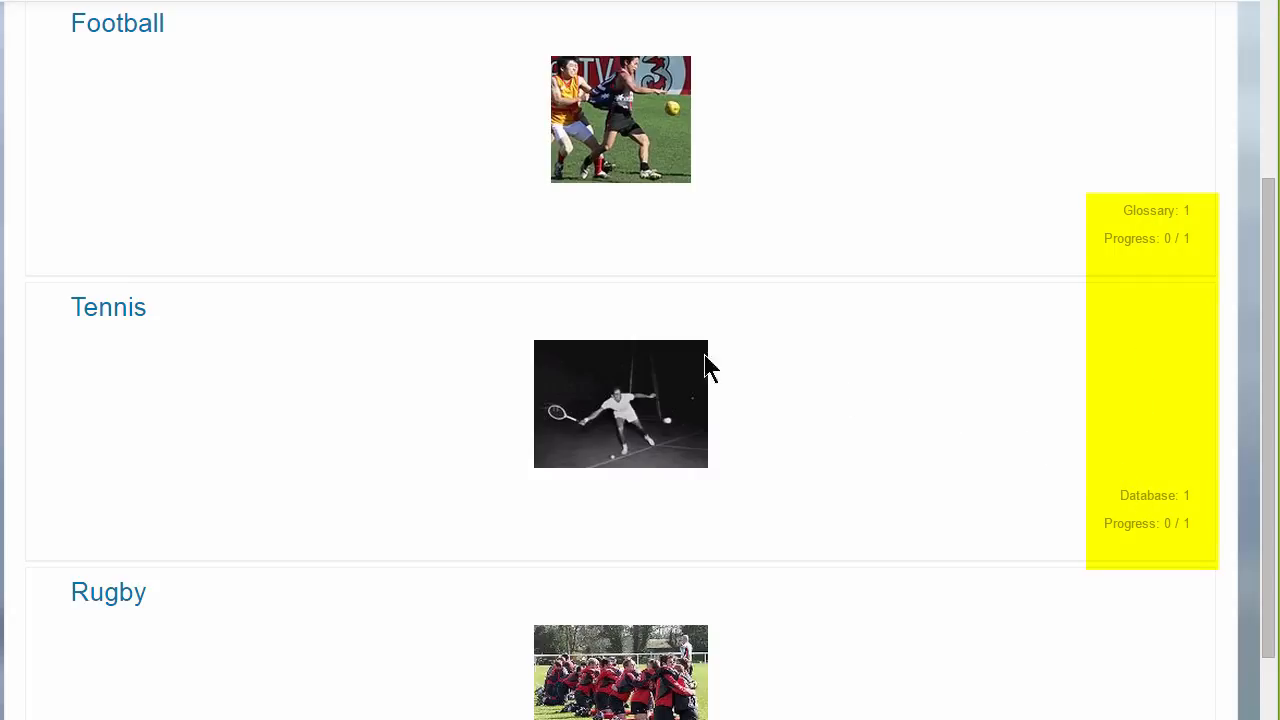
{"action": "mouse_move", "coordinate": [108, 308]}
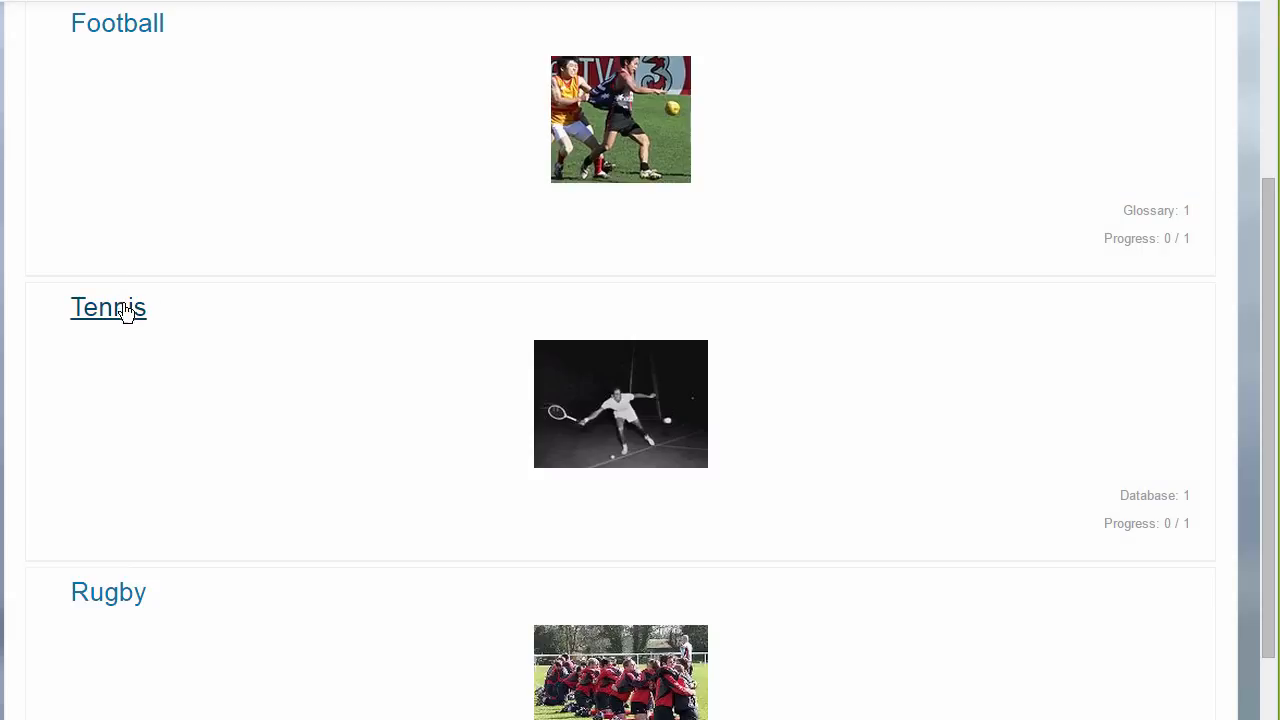
Step: View the Tennis section on its own page, then return to the course settings form
{"action": "left_click", "coordinate": [108, 308]}
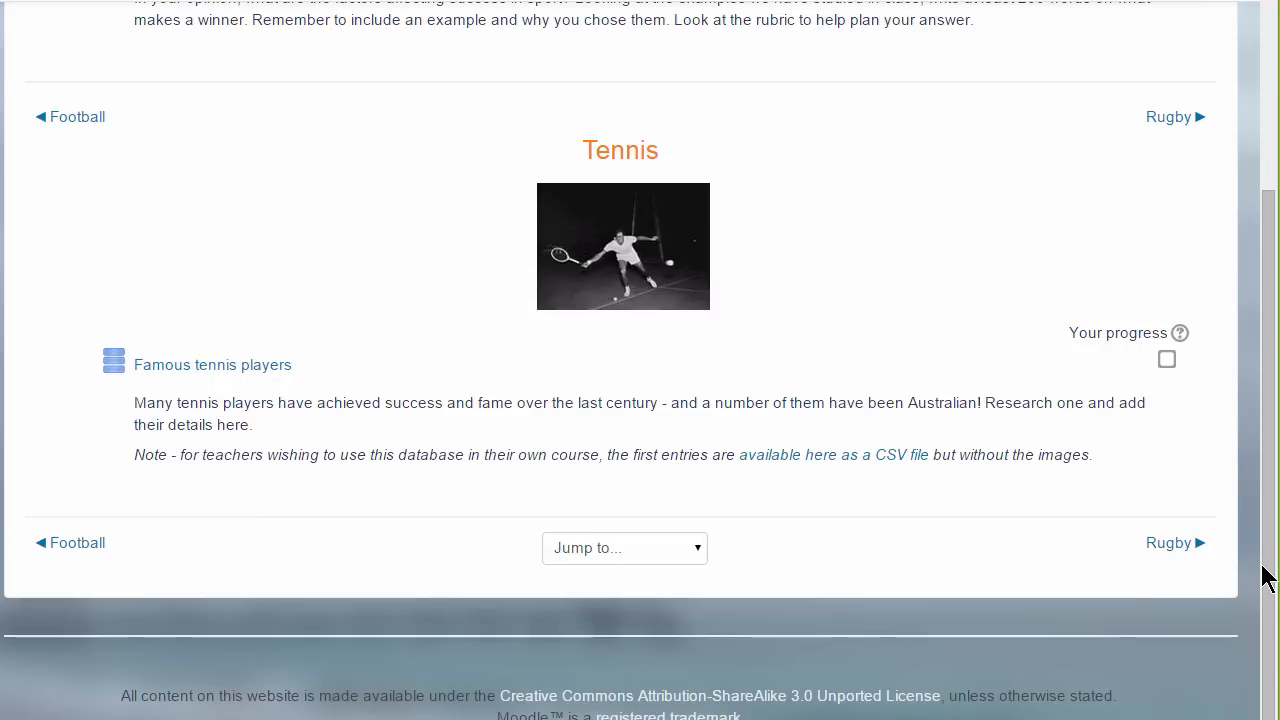
{"action": "mouse_move", "coordinate": [1168, 116]}
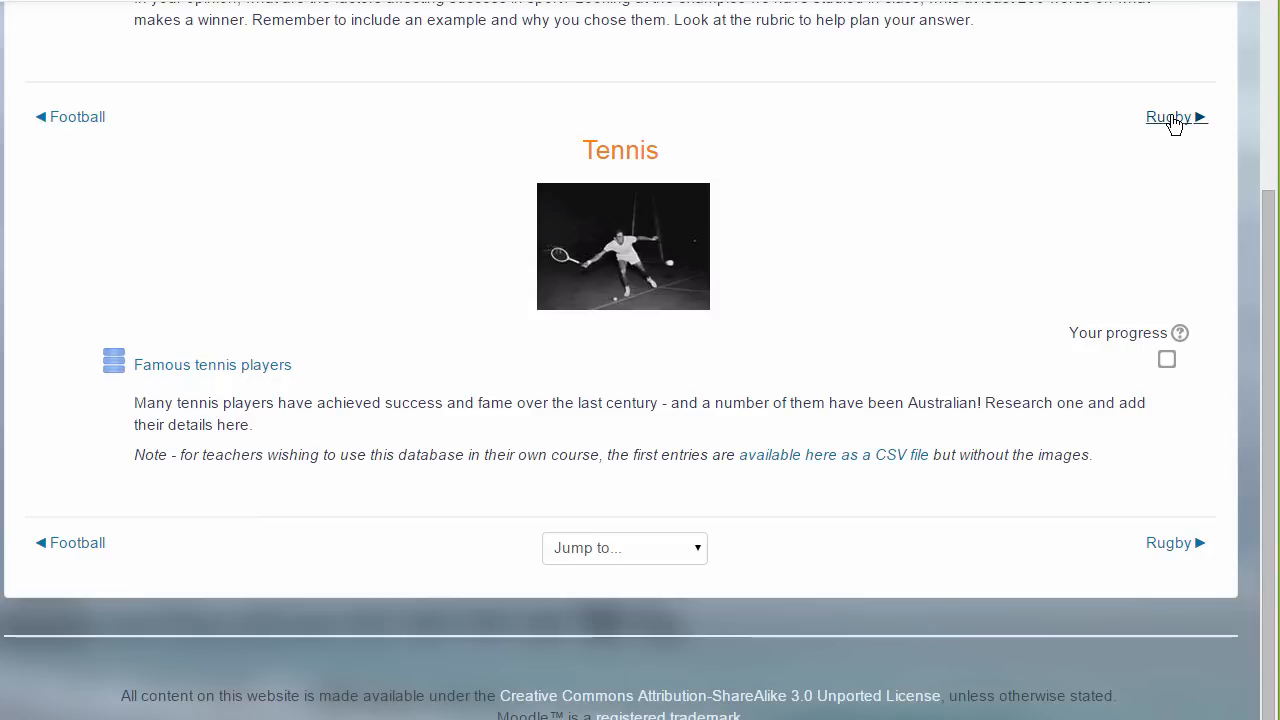
{"action": "mouse_move", "coordinate": [1070, 92]}
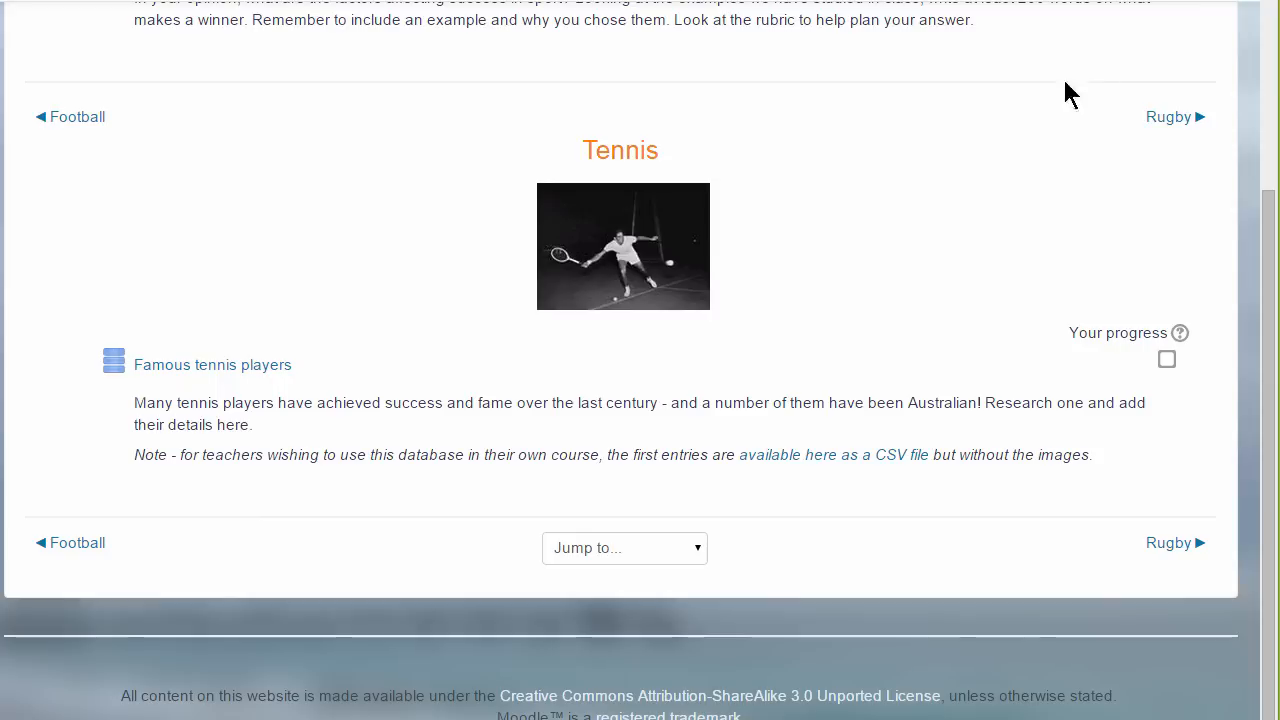
{"action": "mouse_move", "coordinate": [170, 222]}
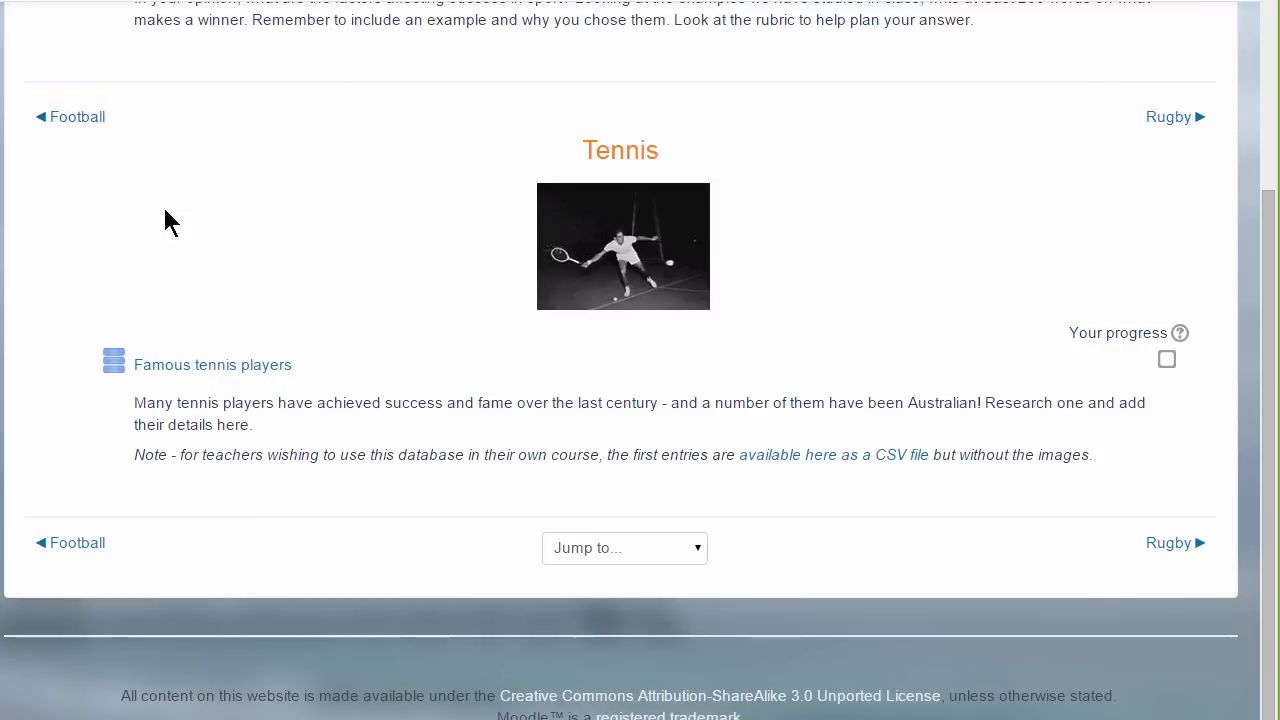
{"action": "left_click", "coordinate": [624, 548]}
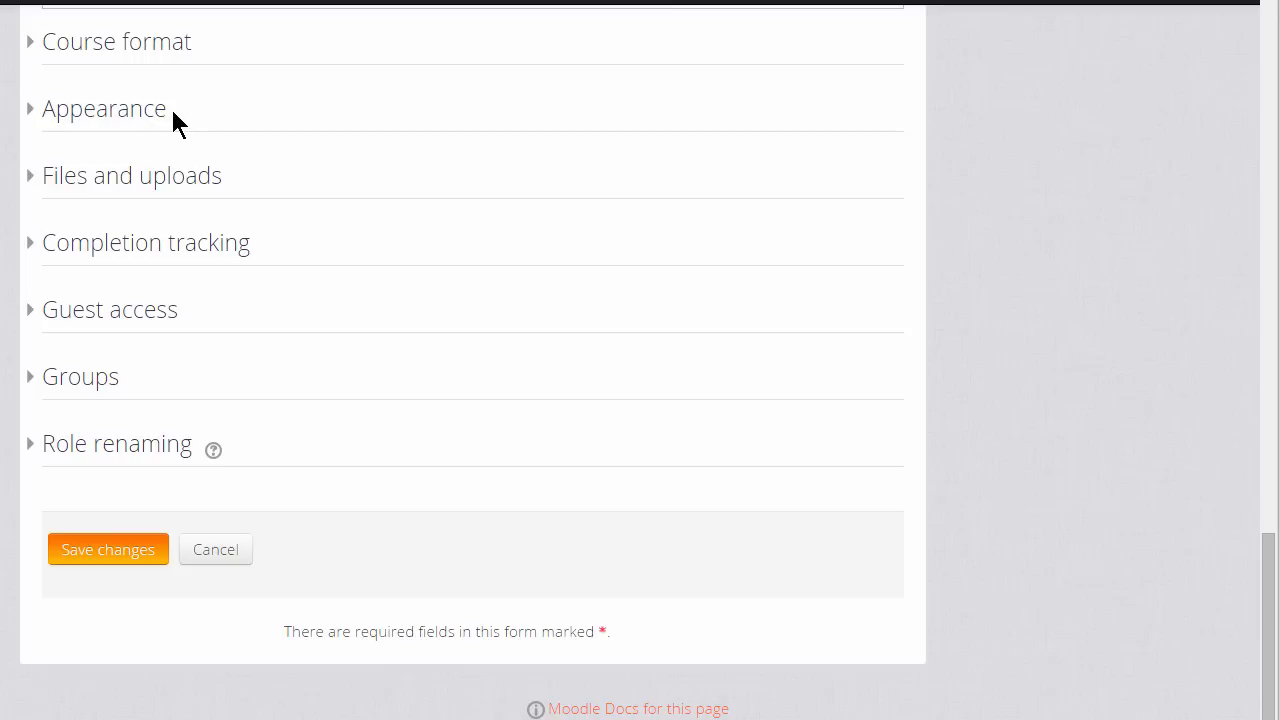
Step: Expand Appearance and keep News items to show at 3
{"action": "left_click", "coordinate": [104, 108]}
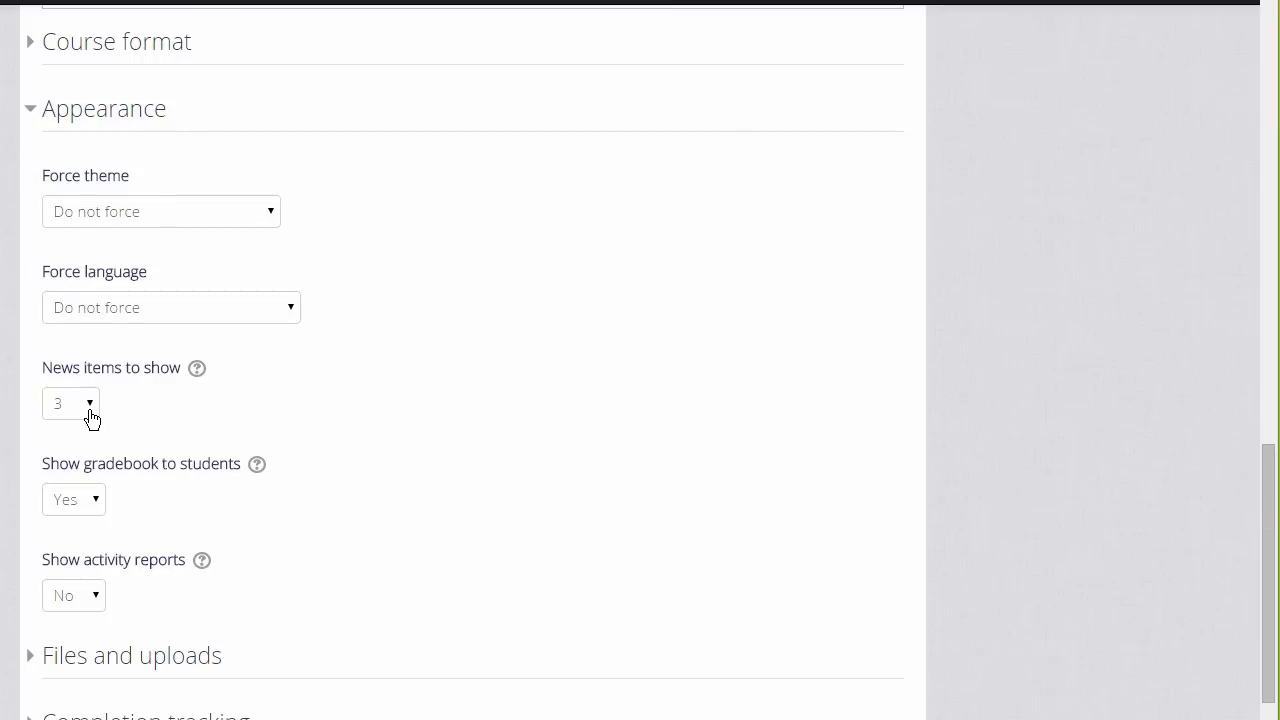
{"action": "left_click", "coordinate": [70, 404]}
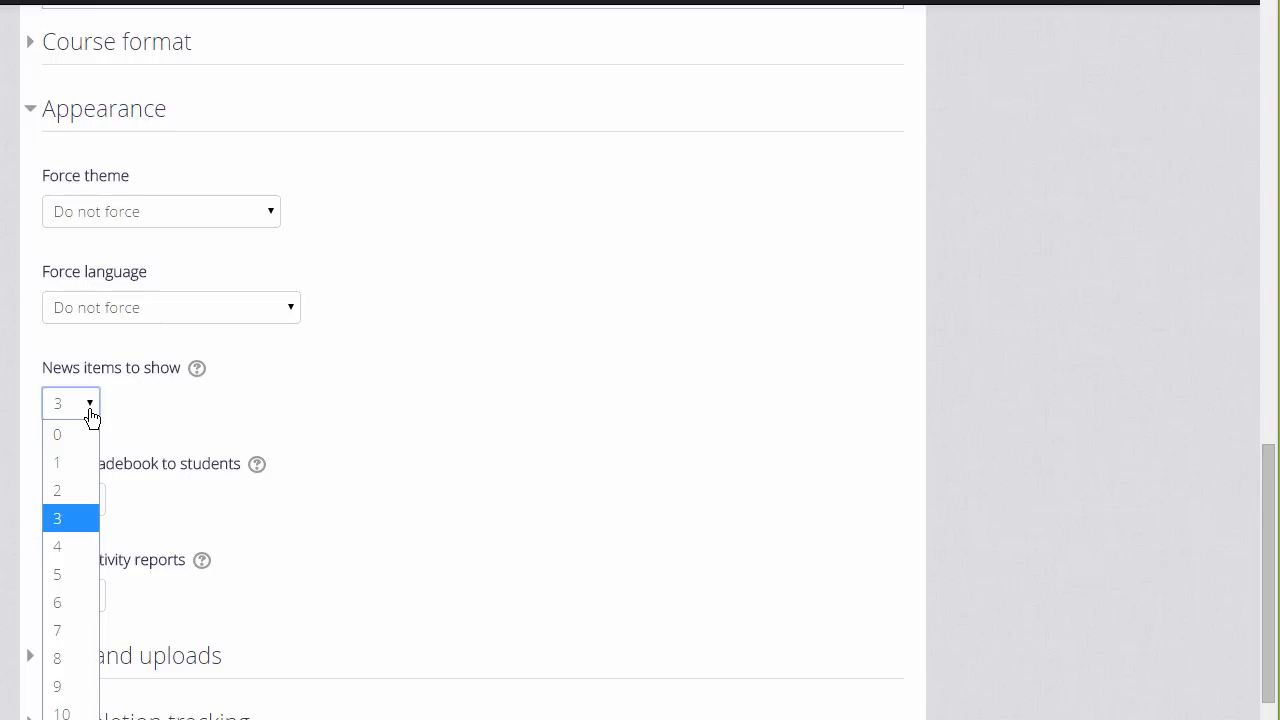
{"action": "left_click", "coordinate": [56, 518]}
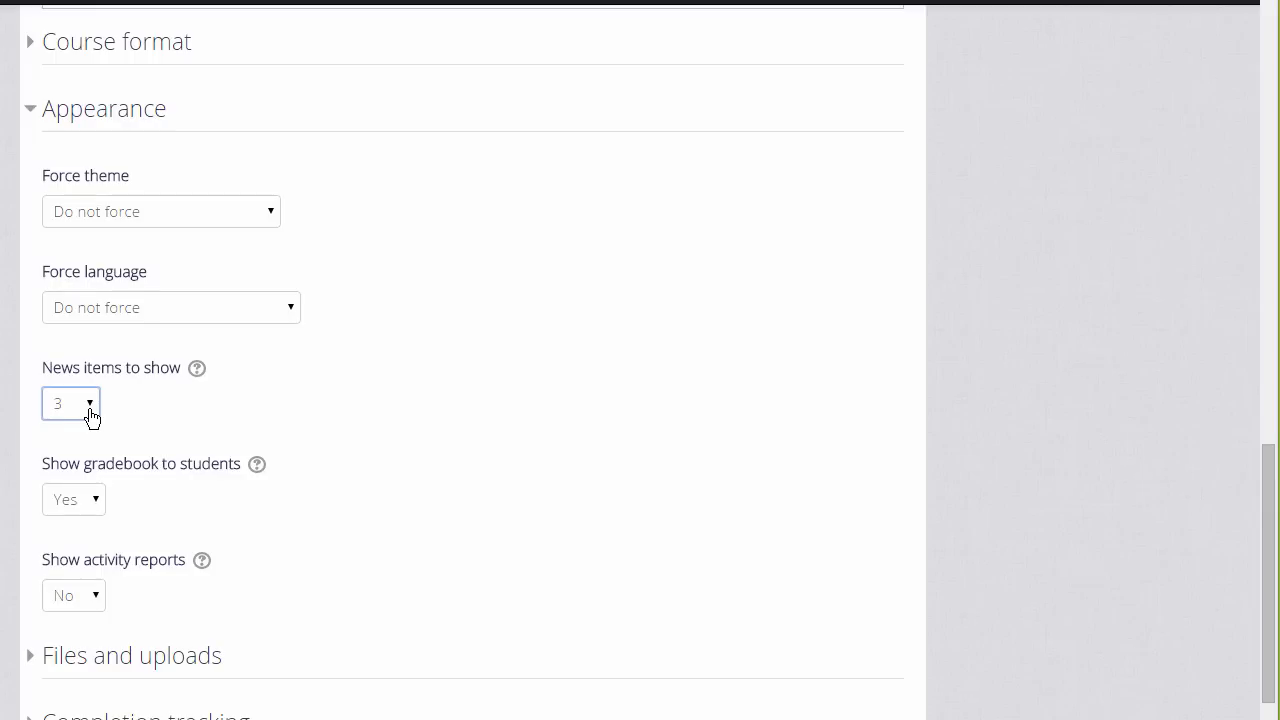
{"action": "scroll", "scroll_direction": "down", "scroll_amount": 3}
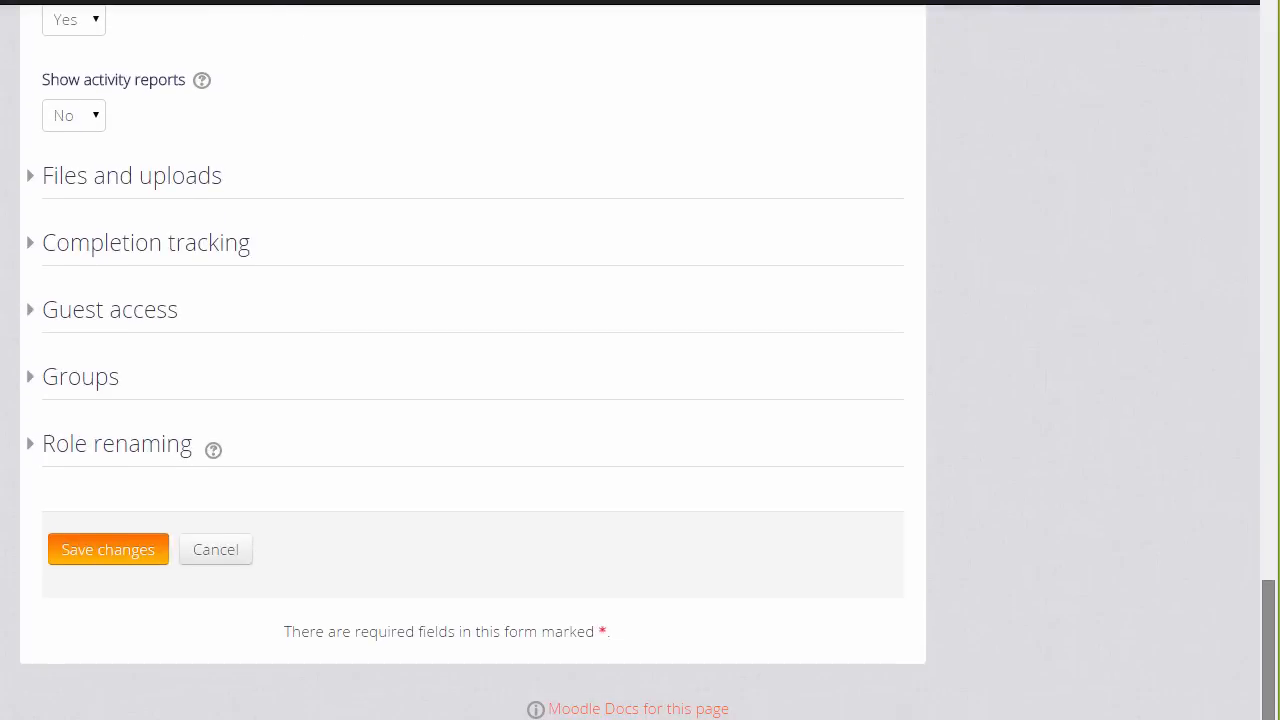
{"action": "mouse_move", "coordinate": [220, 194]}
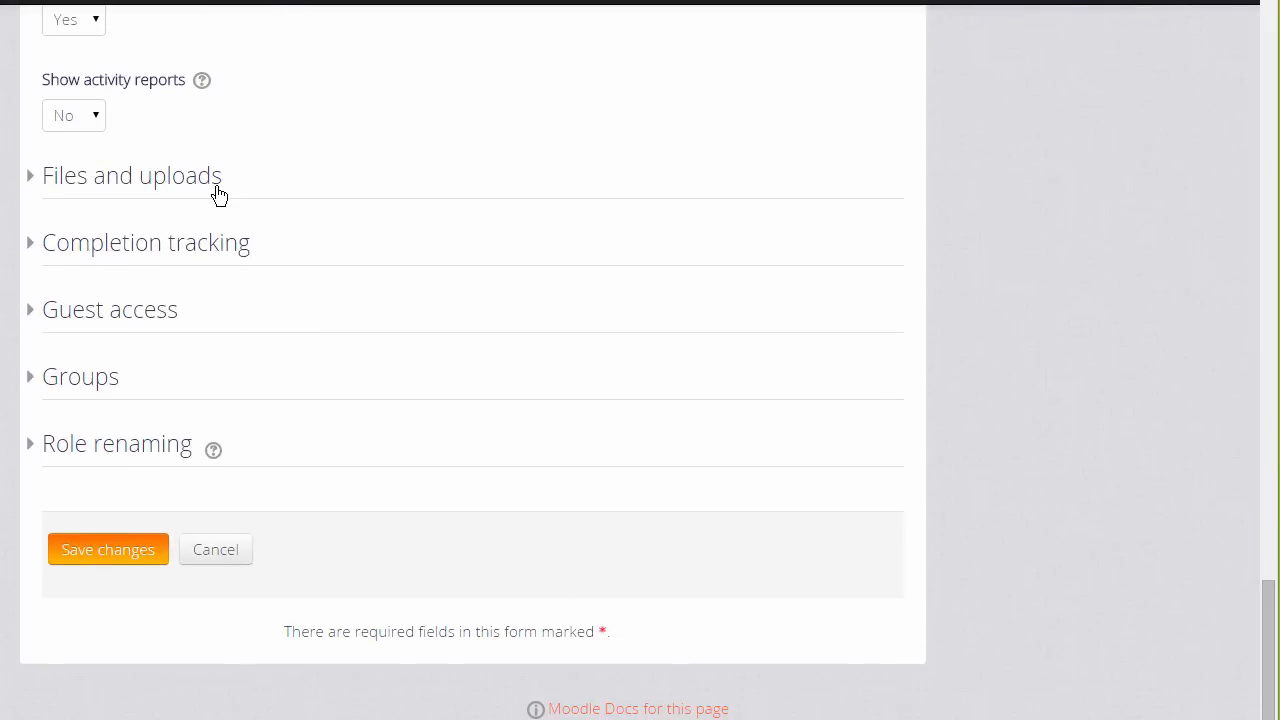
{"action": "mouse_move", "coordinate": [164, 436]}
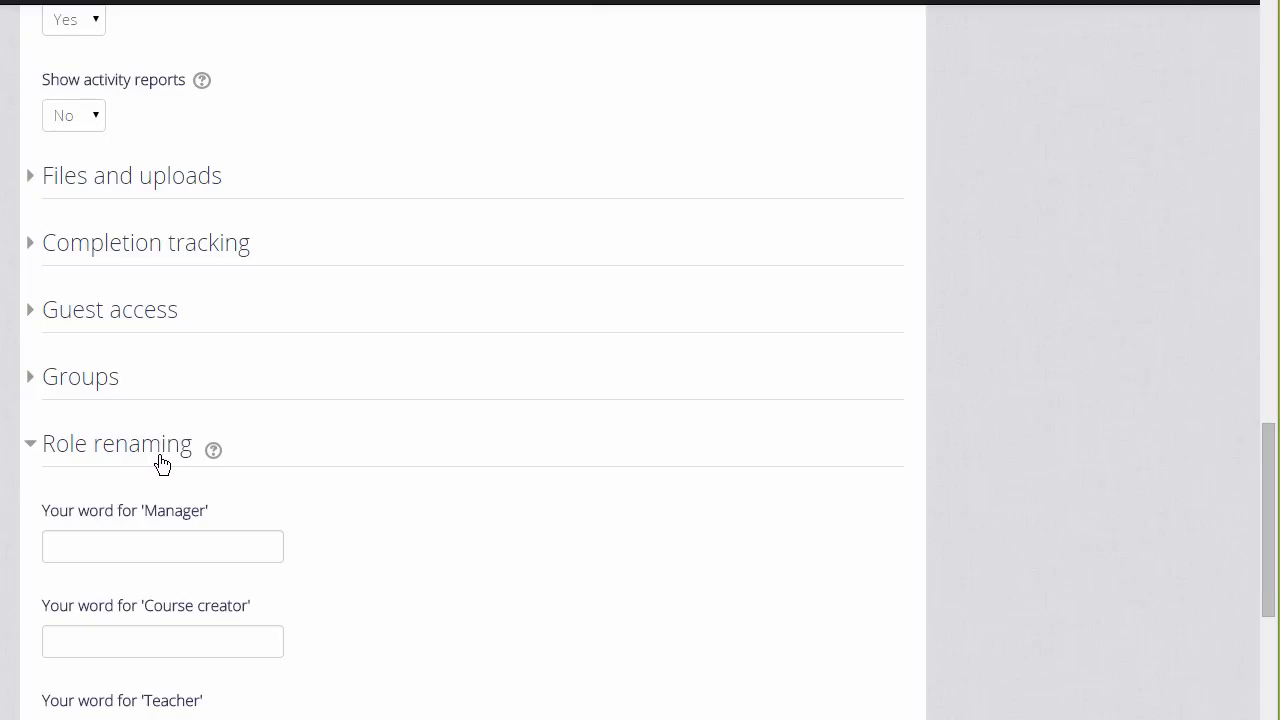
Step: Scroll through Role renaming, where 'learner' is the word for Student, down to Save changes
{"action": "scroll", "scroll_direction": "down", "scroll_amount": 3}
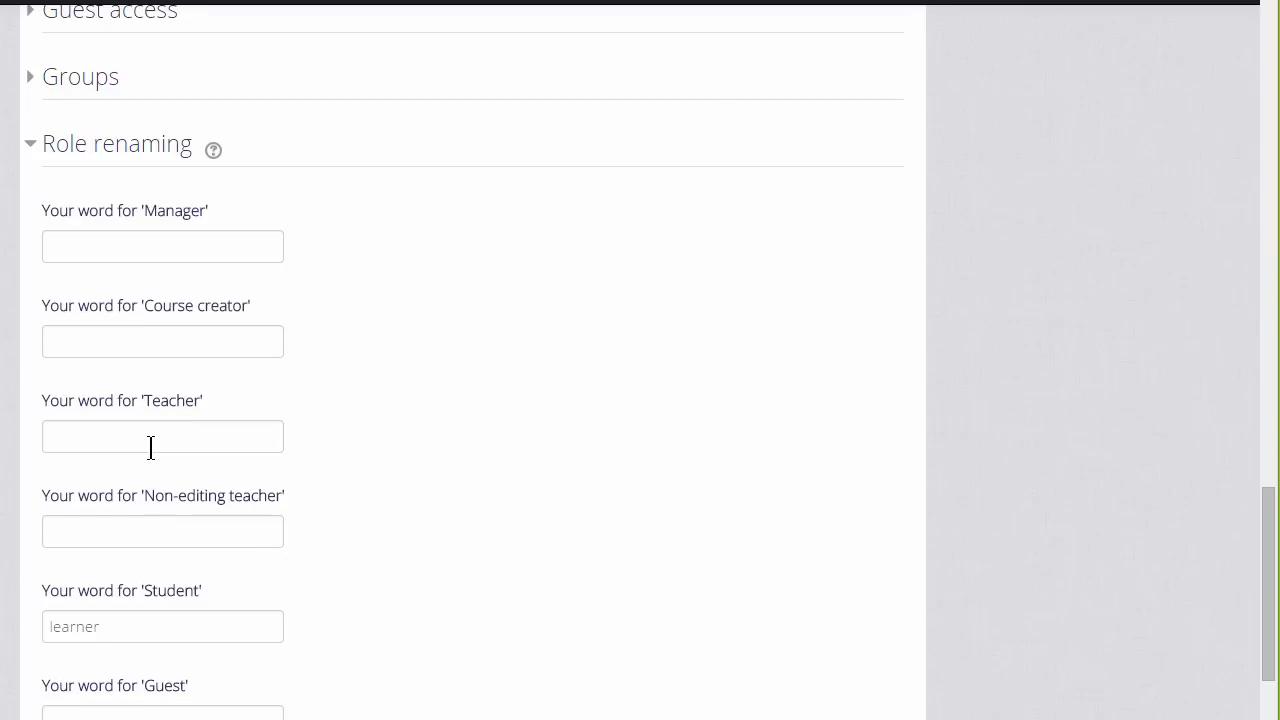
{"action": "scroll", "scroll_direction": "down", "scroll_amount": 3}
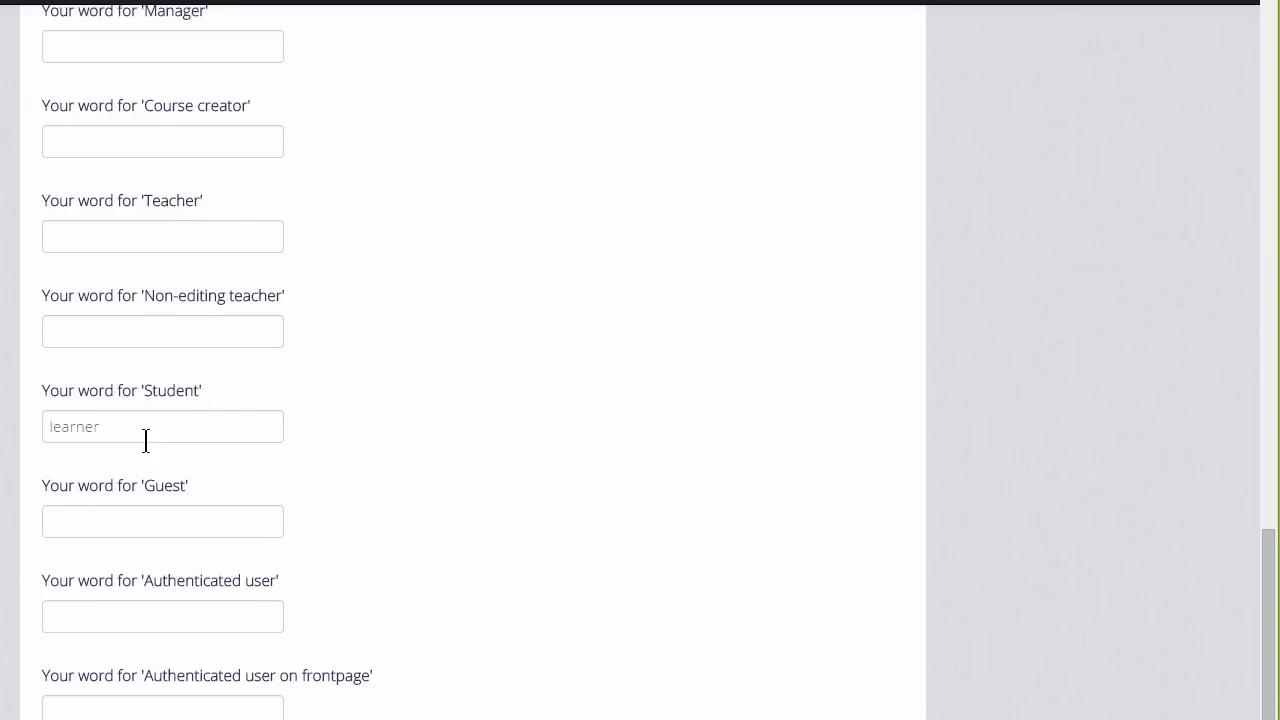
{"action": "mouse_move", "coordinate": [108, 470]}
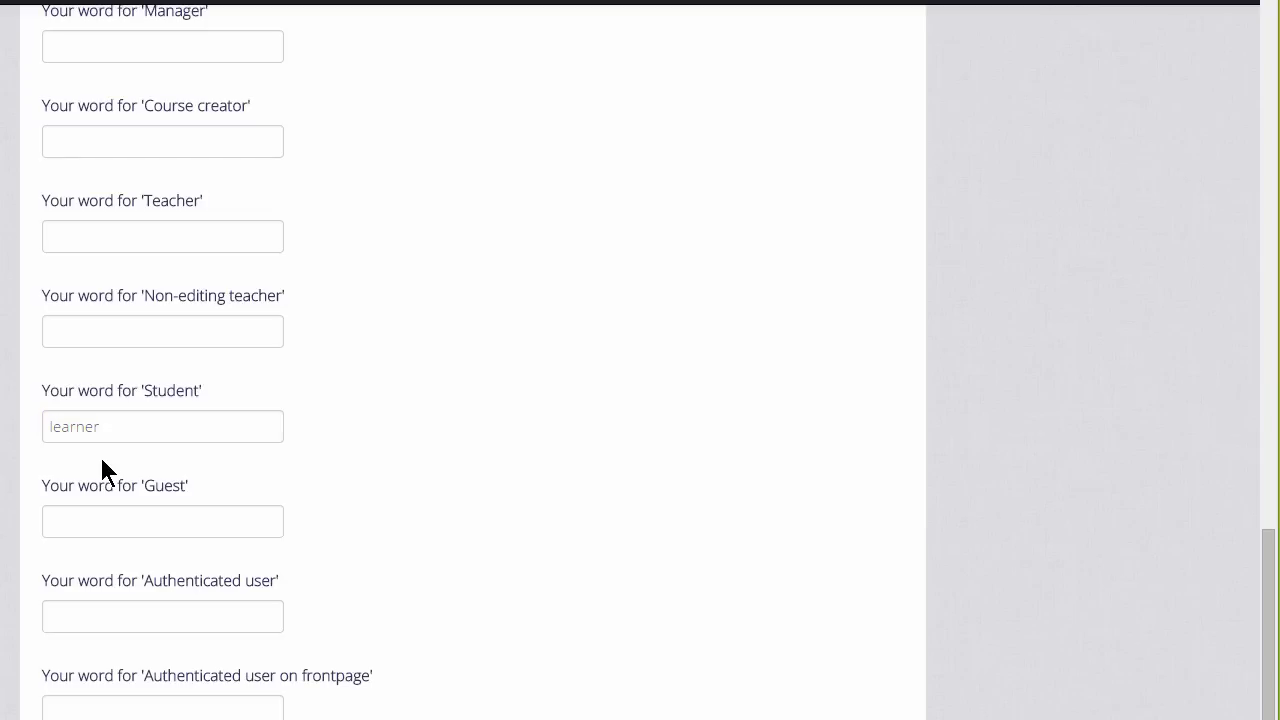
{"action": "scroll", "scroll_direction": "down", "scroll_amount": 3}
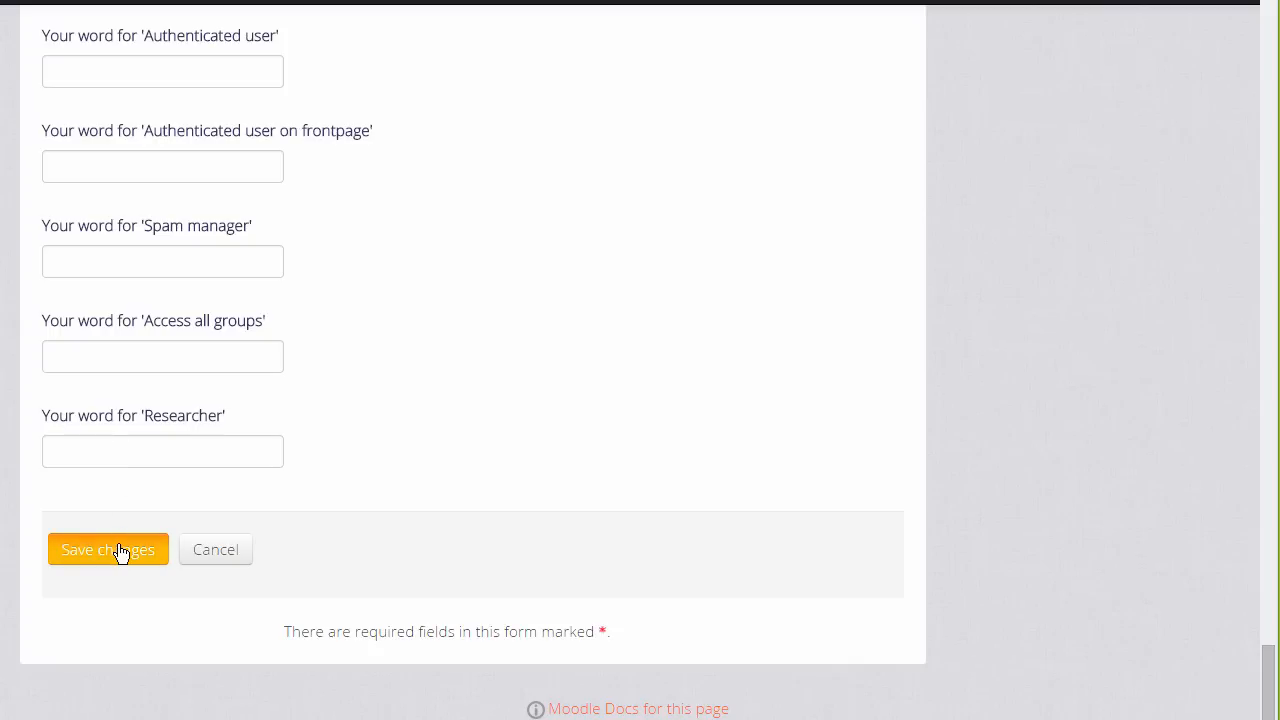
Step: Save changes and return to the Basic French page with Topics 1–4 and News forum
{"action": "left_click", "coordinate": [108, 548]}
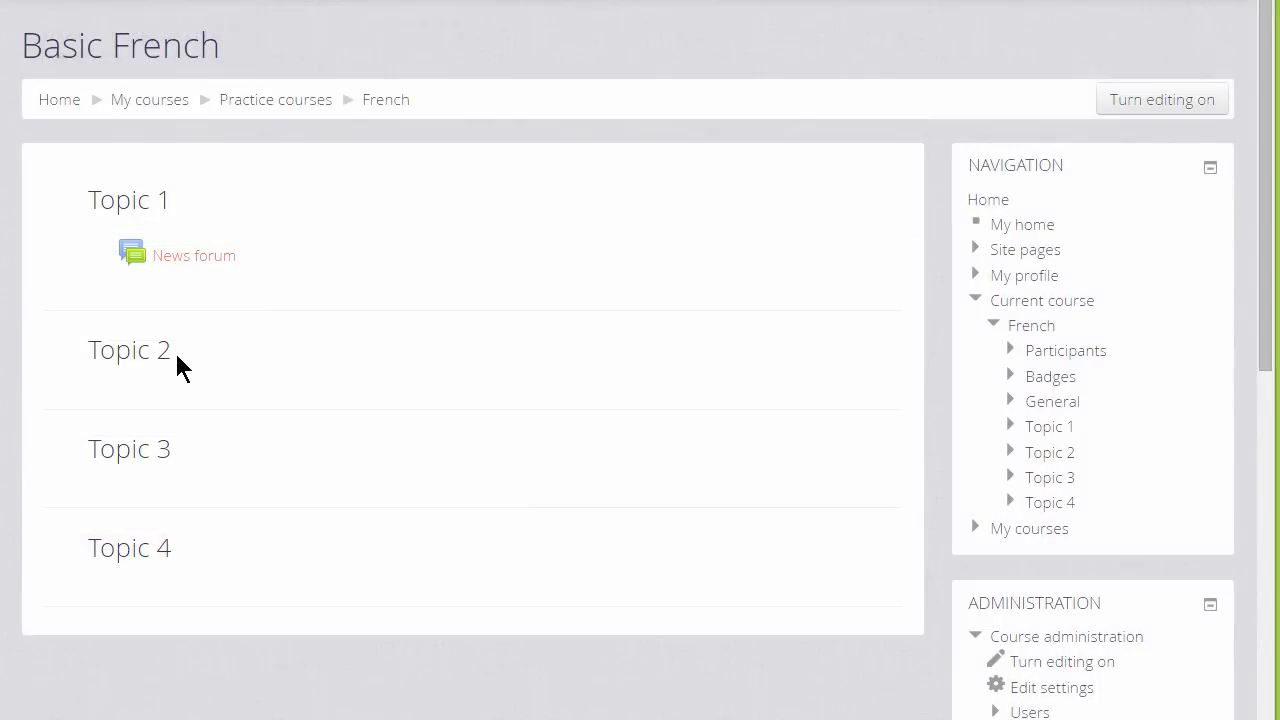
{"action": "mouse_move", "coordinate": [184, 396]}
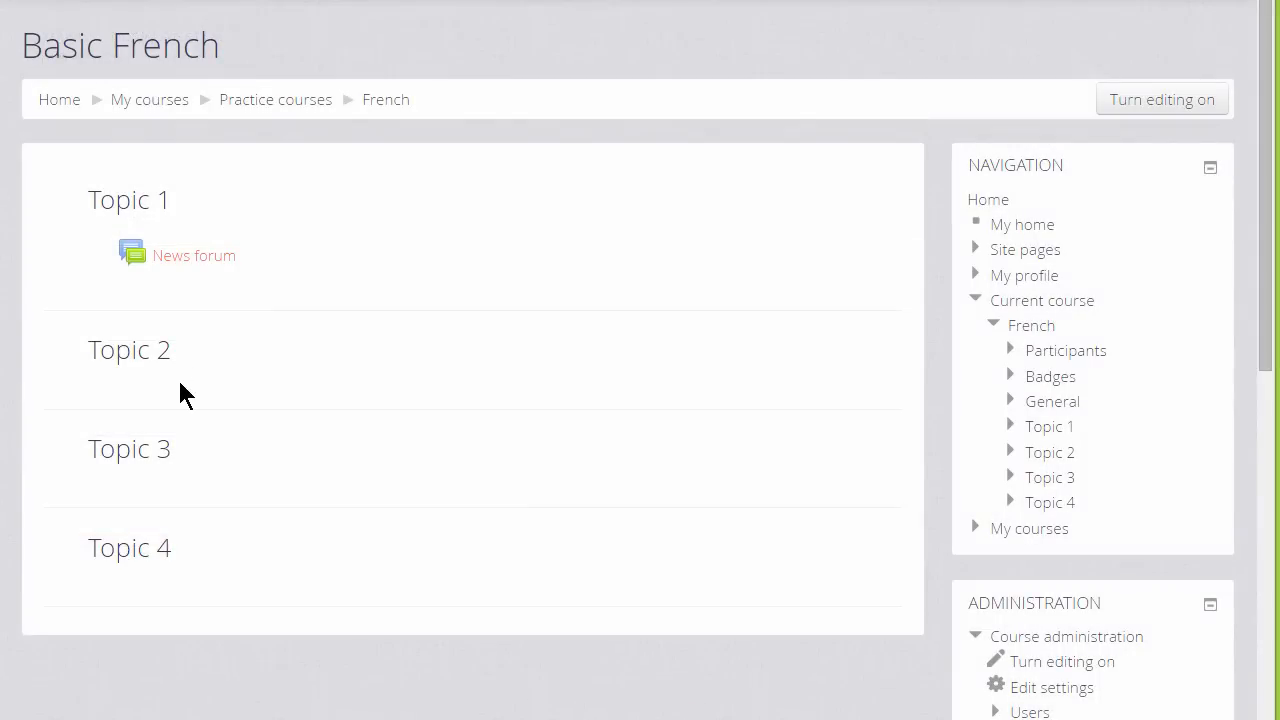
{"action": "mouse_move", "coordinate": [184, 448]}
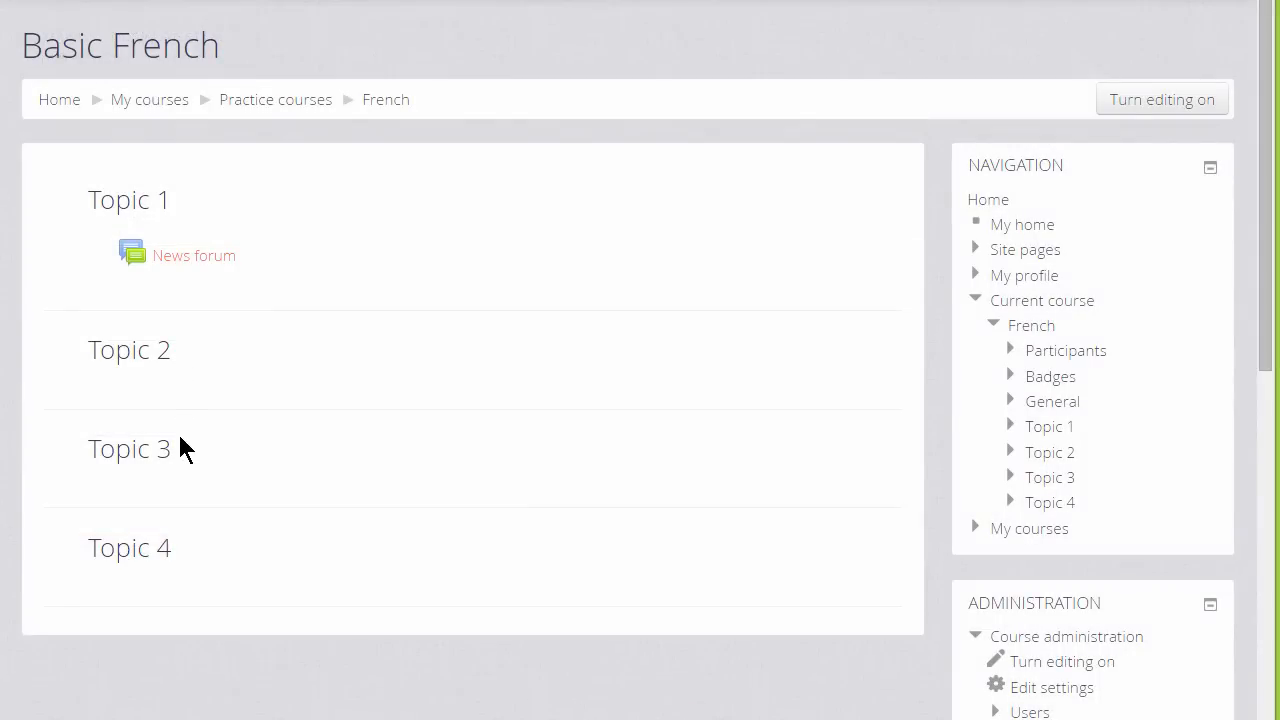